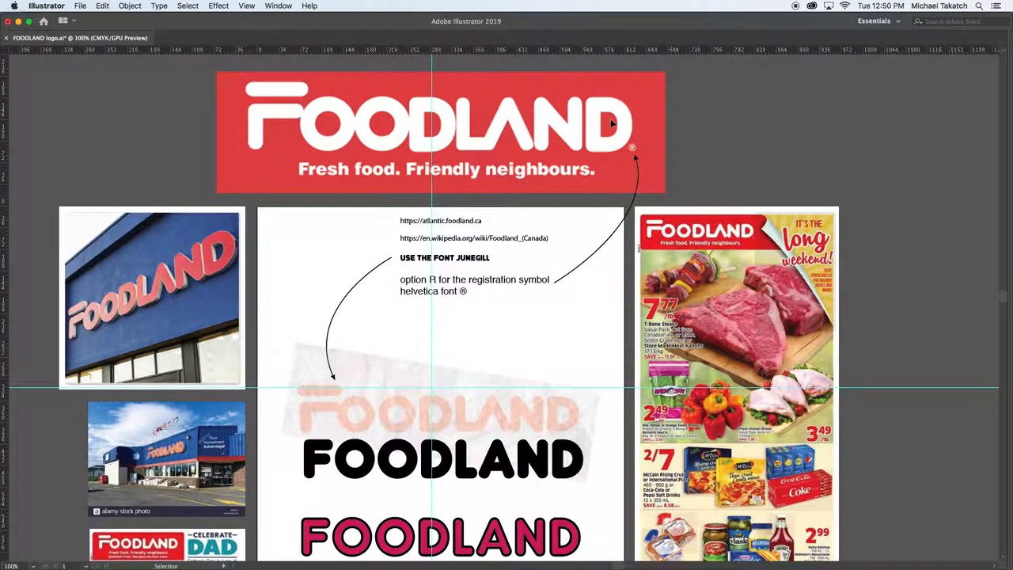
pyautogui.moveTo(167, 446)
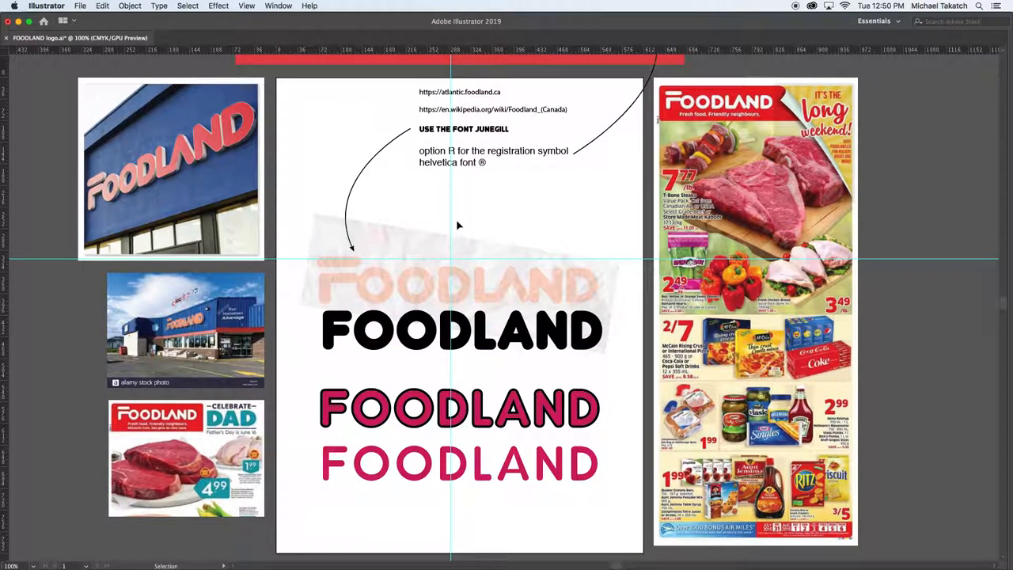
pyautogui.moveTo(418, 250)
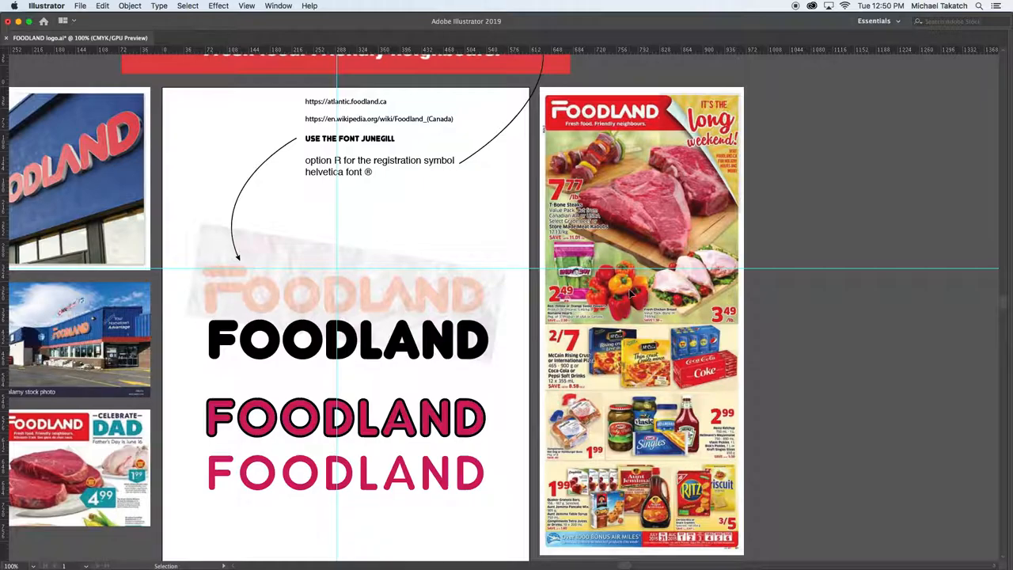
pyautogui.moveTo(633, 227)
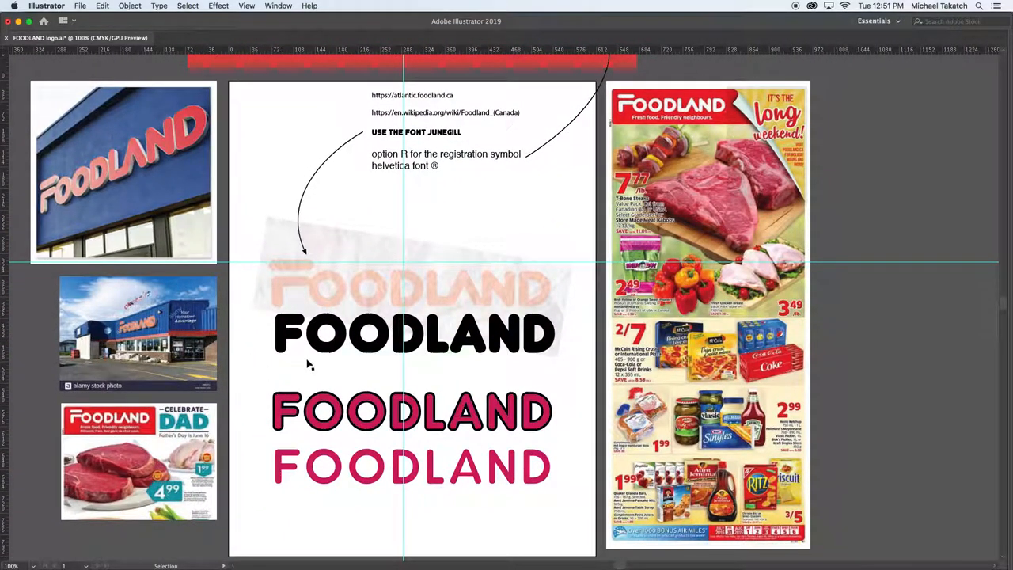
# Scroll through the Larabie Fonts readme and FAQ to review the Junegull usage terms
pyautogui.scroll(-3)
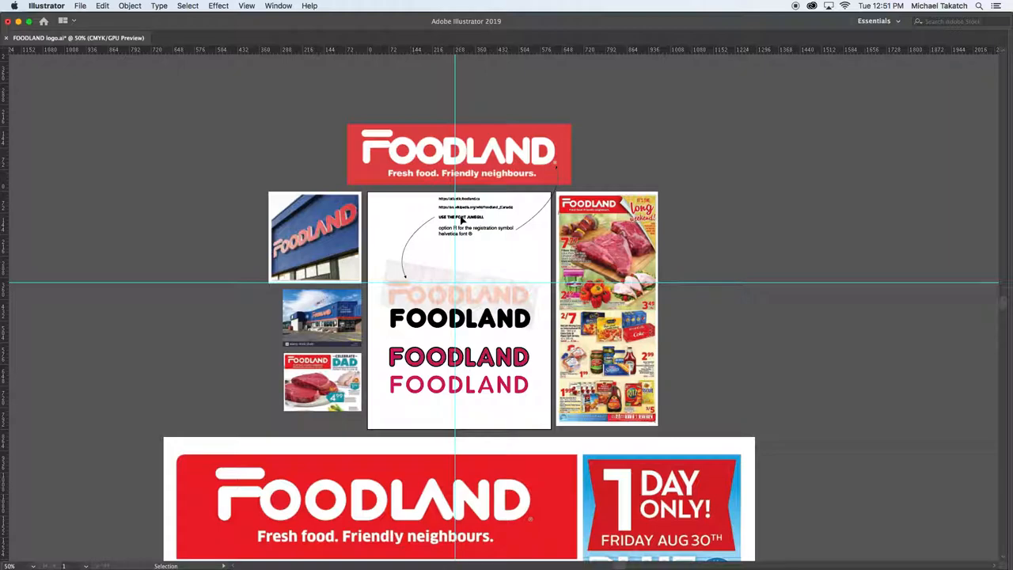
pyautogui.moveTo(389, 199)
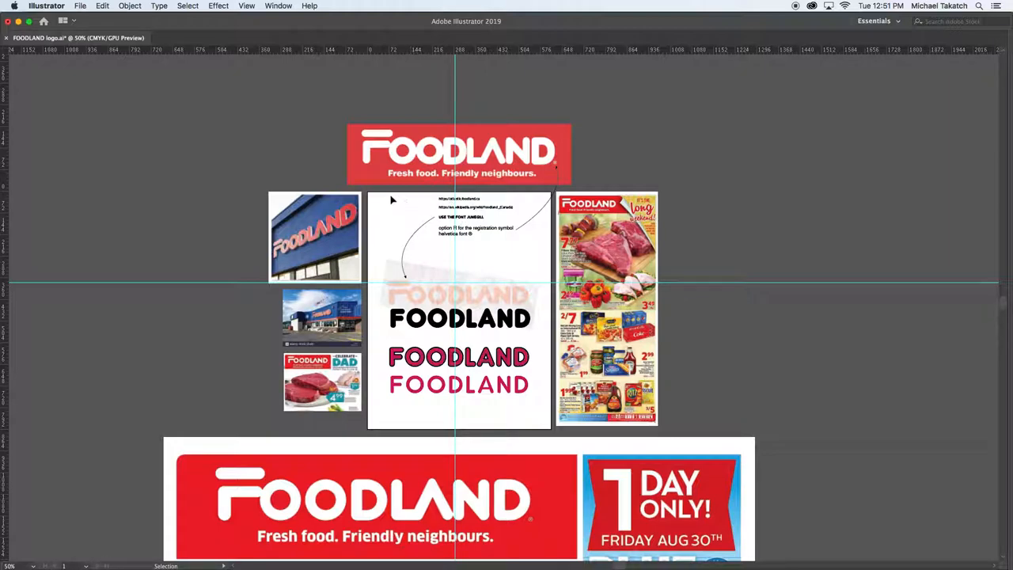
pyautogui.moveTo(383, 208)
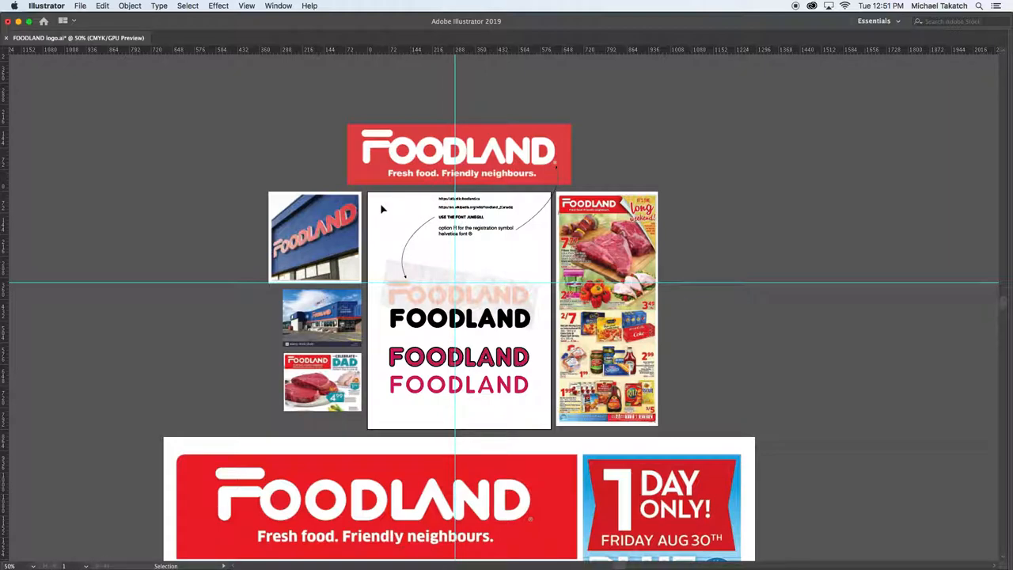
pyautogui.moveTo(386, 202)
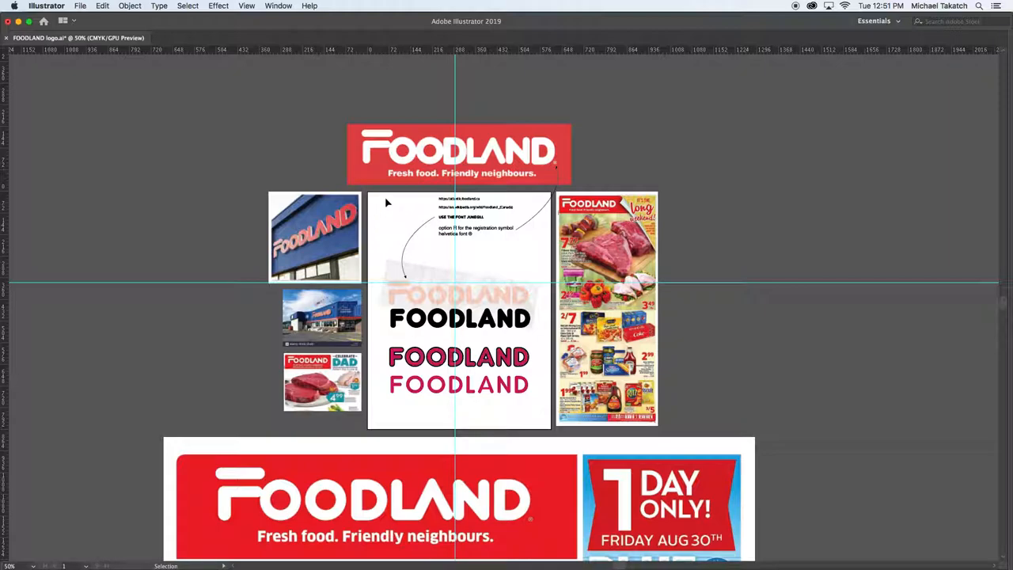
pyautogui.moveTo(406, 236)
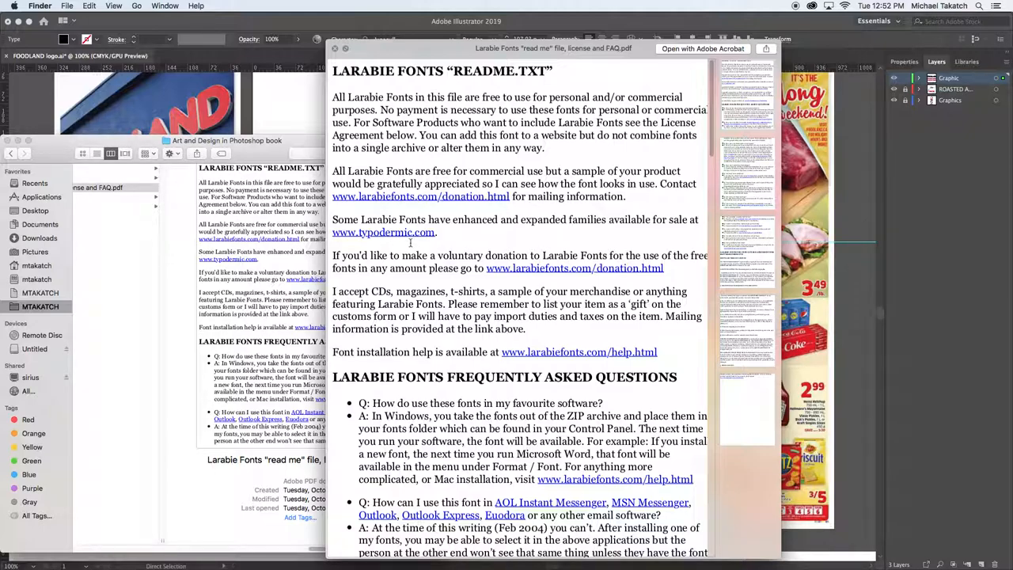
pyautogui.moveTo(395, 231)
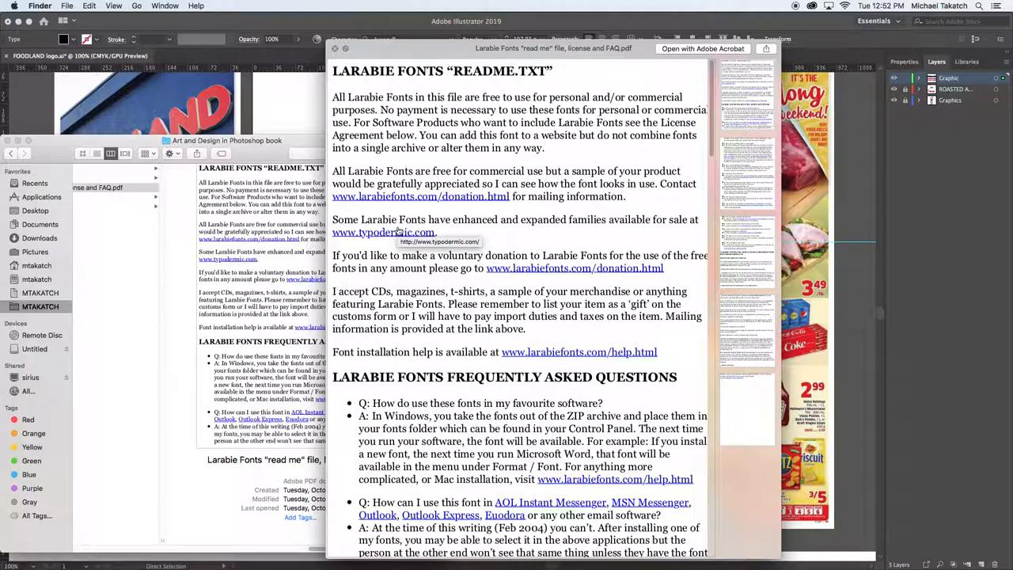
pyautogui.scroll(-3)
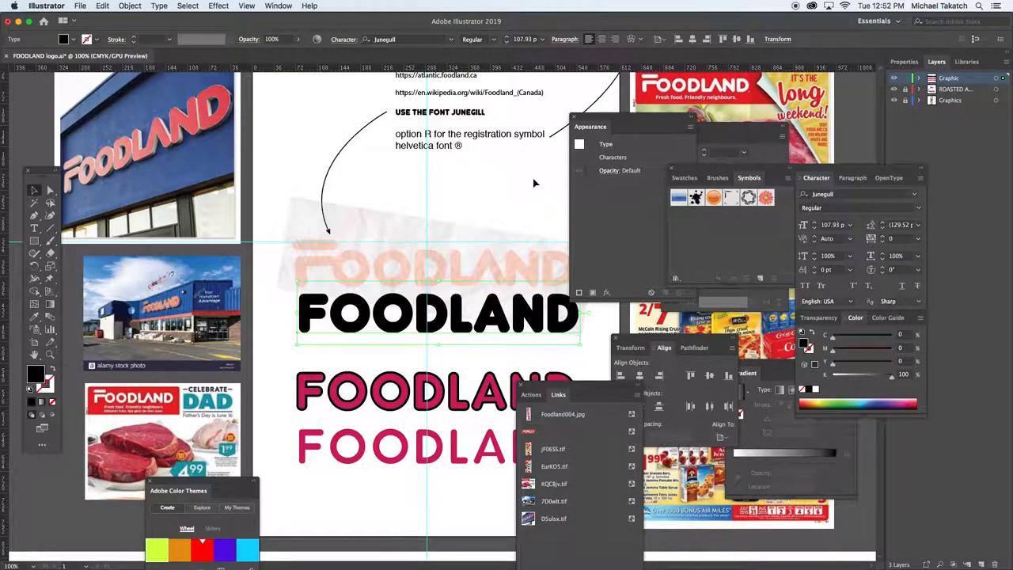
pyautogui.moveTo(519, 187)
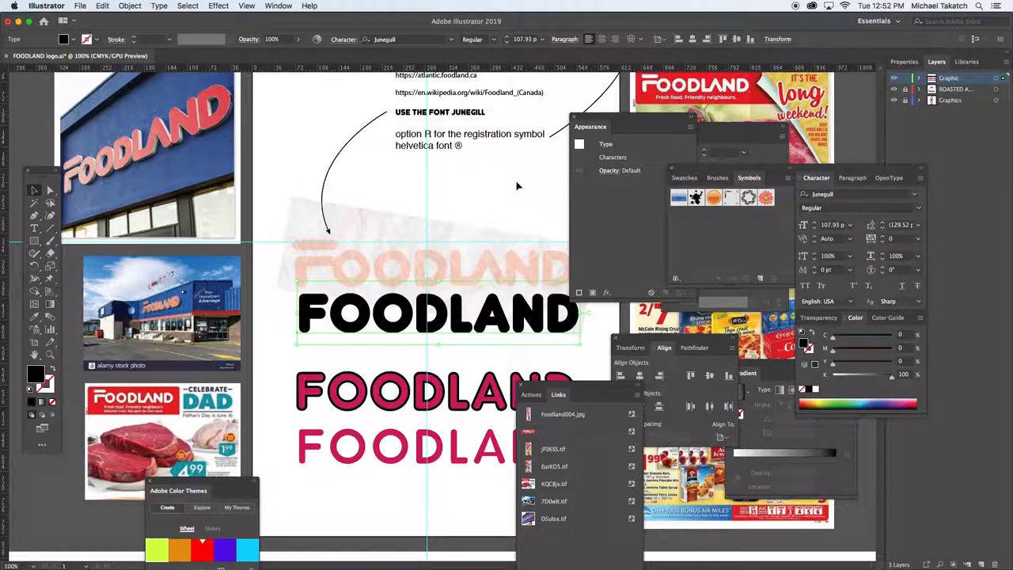
pyautogui.click(524, 168)
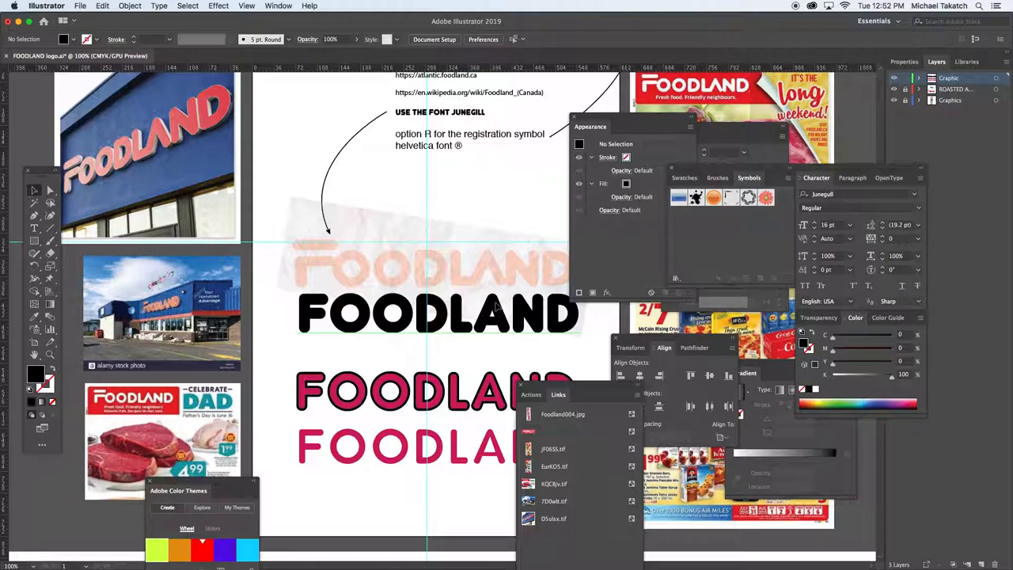
pyautogui.click(437, 313)
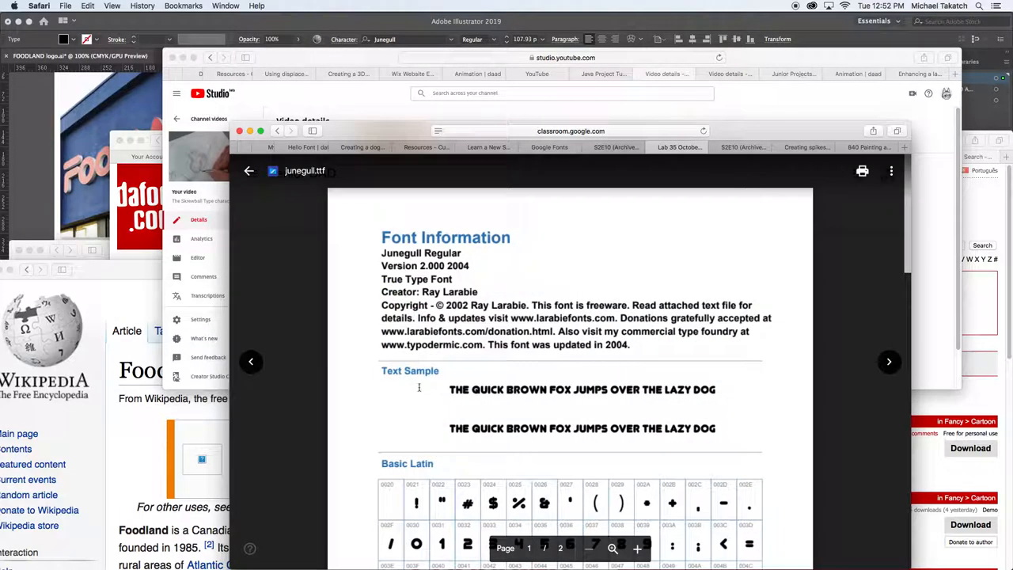
# Scroll the junegull.ttf viewer down to the Basic Latin glyph table
pyautogui.scroll(-3)
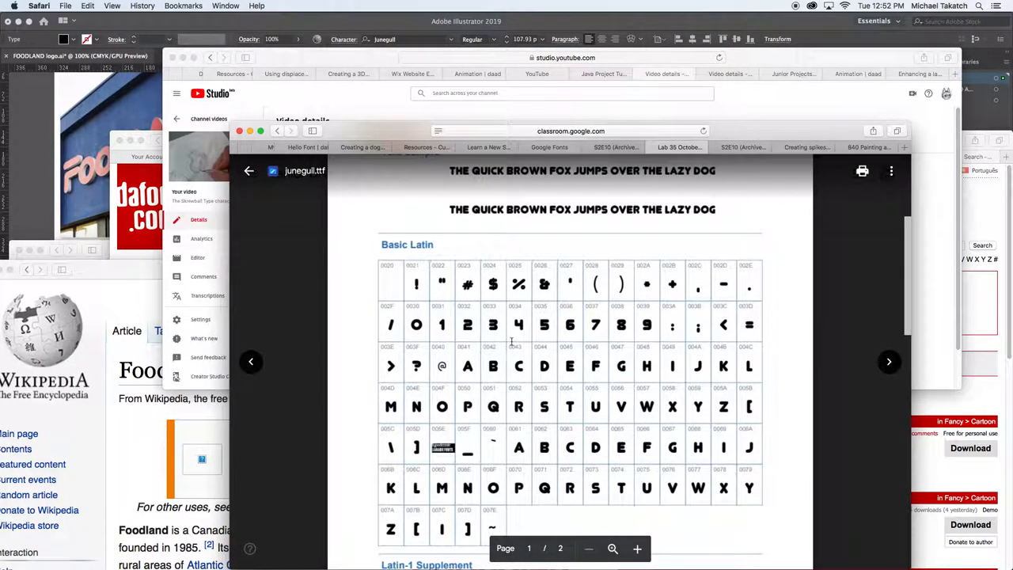
pyautogui.scroll(-3)
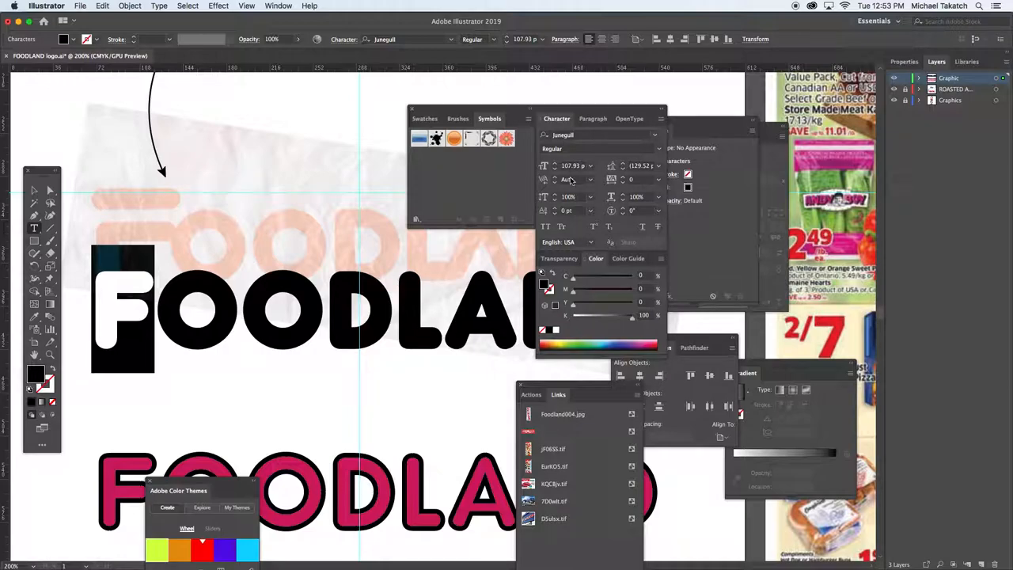
# Enlarge the initial F of FOODLAND from 118 pt to 159 pt in the Character panel
pyautogui.click(573, 167)
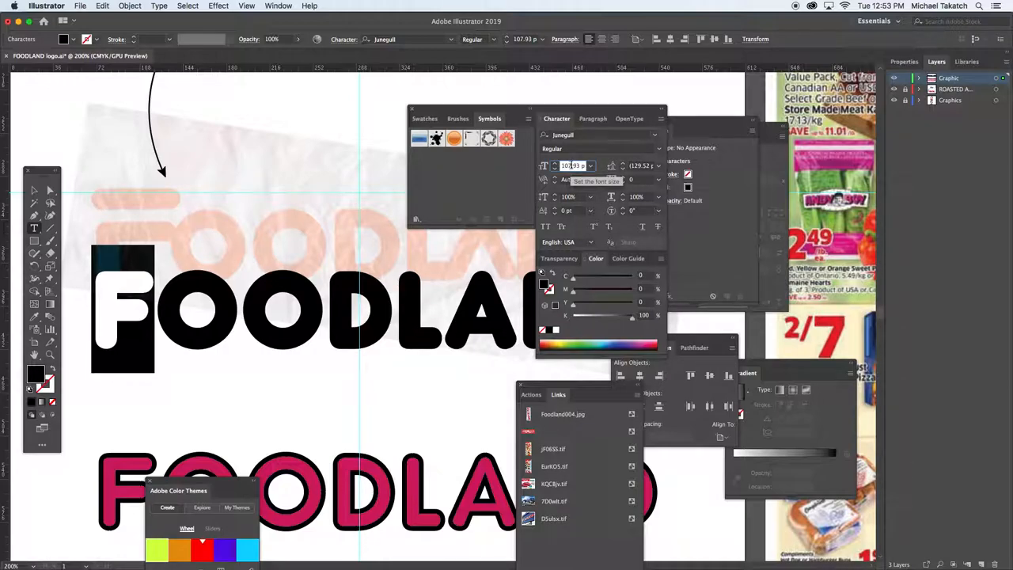
pyautogui.write('118 pt')
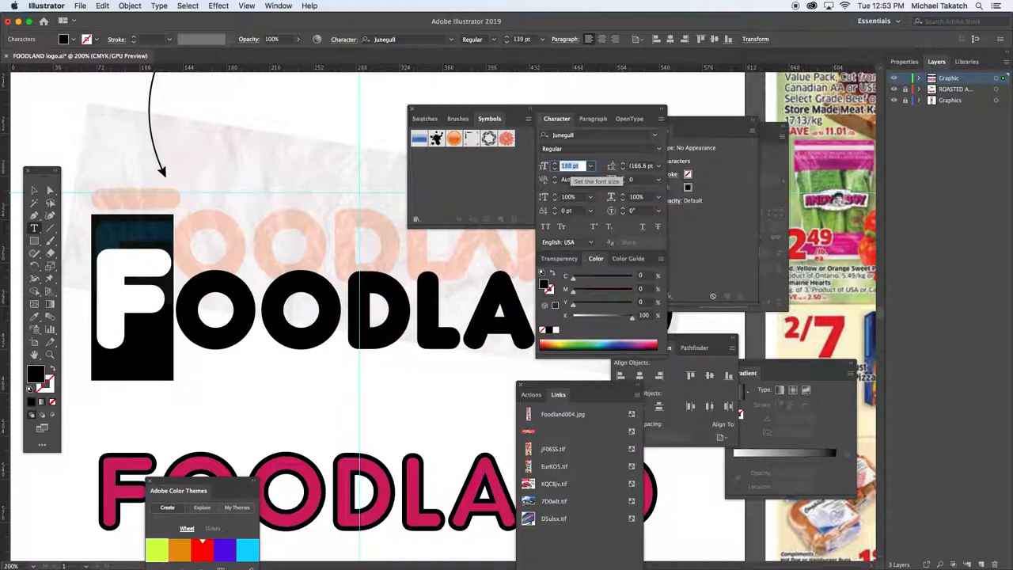
pyautogui.write('159')
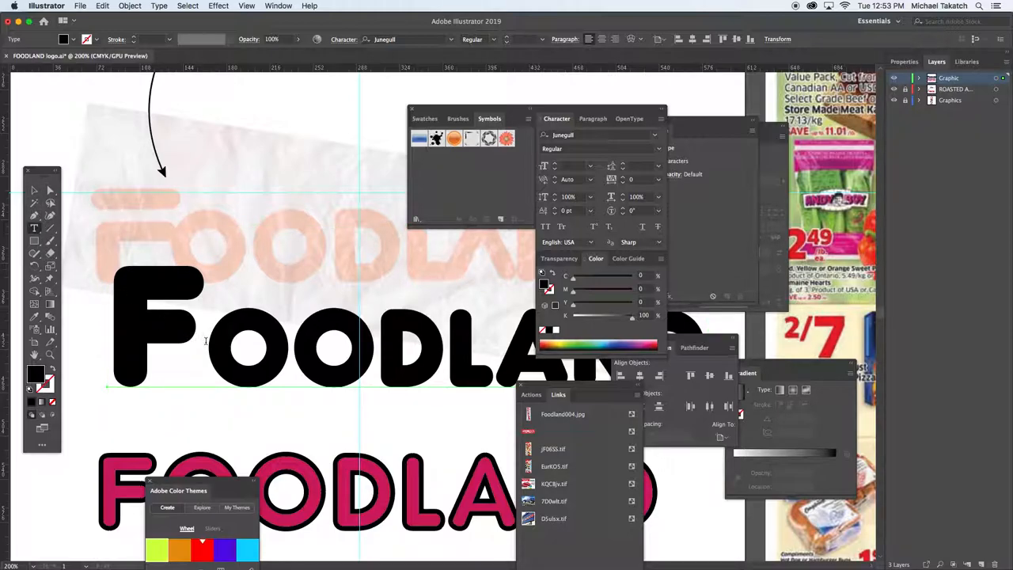
pyautogui.moveTo(86, 243)
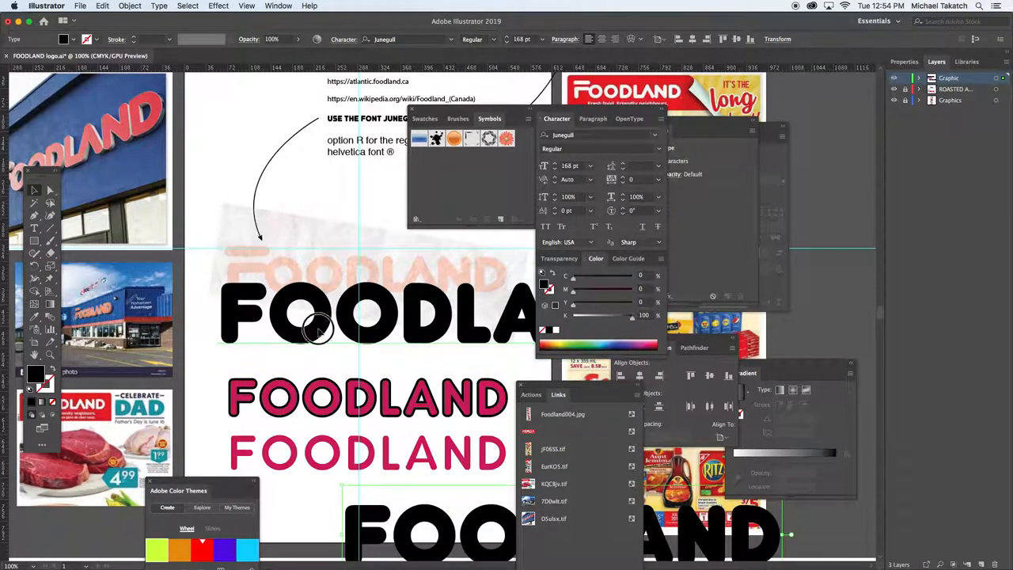
# Convert the black FOODLAND live type into outlined letter shapes via Type > Create Outlines
pyautogui.click(158, 6)
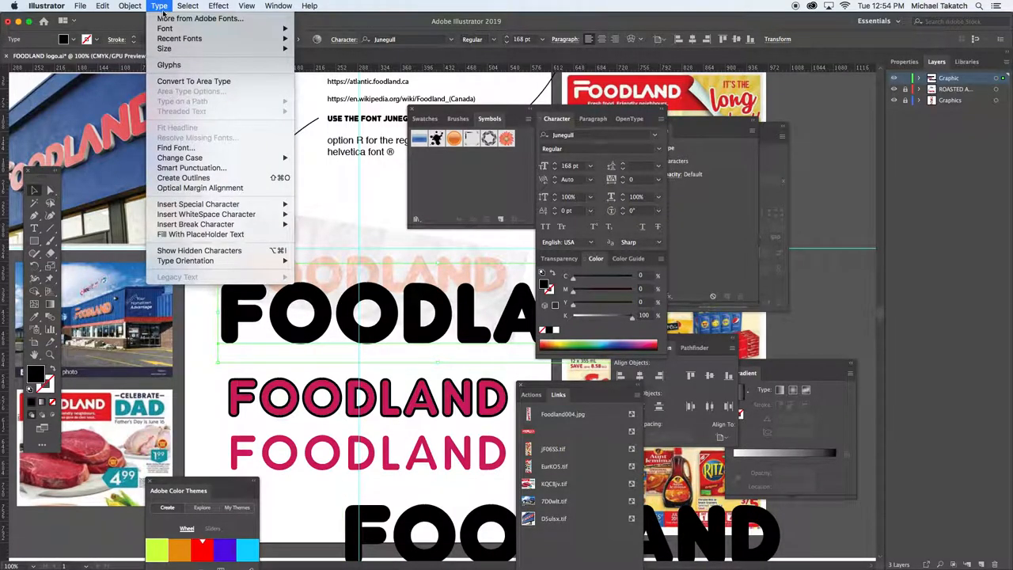
pyautogui.moveTo(193, 177)
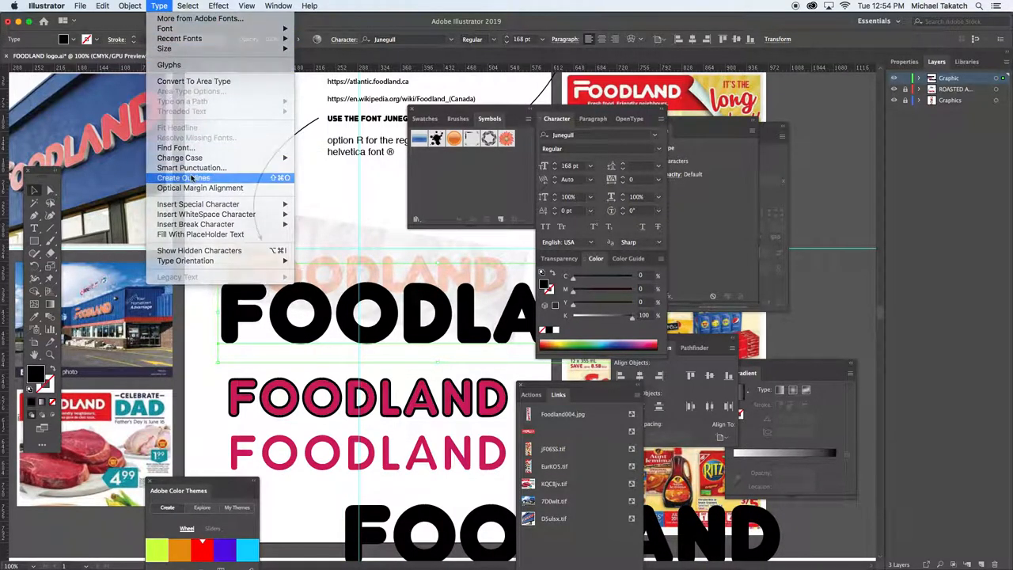
pyautogui.click(182, 177)
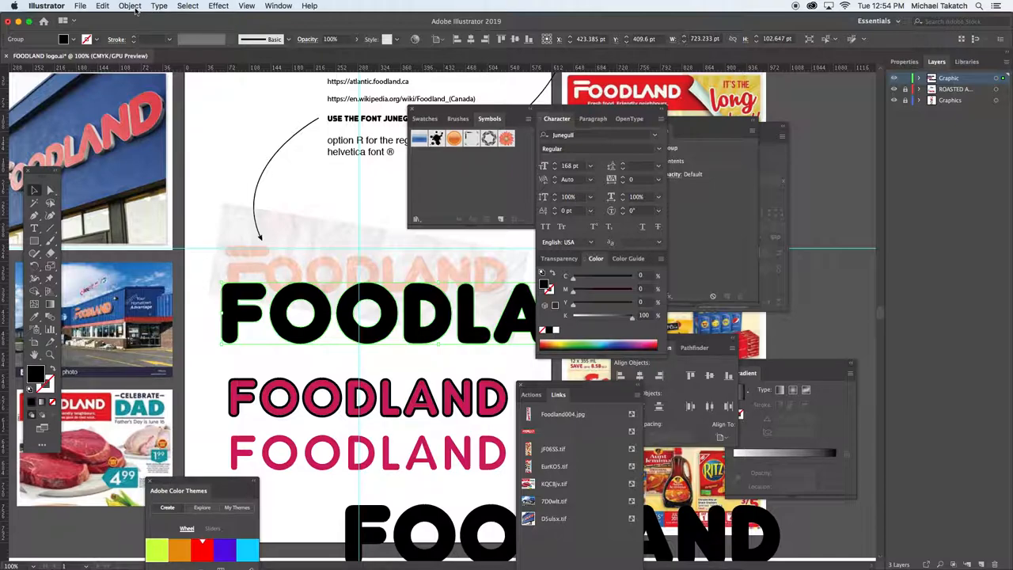
pyautogui.click(130, 7)
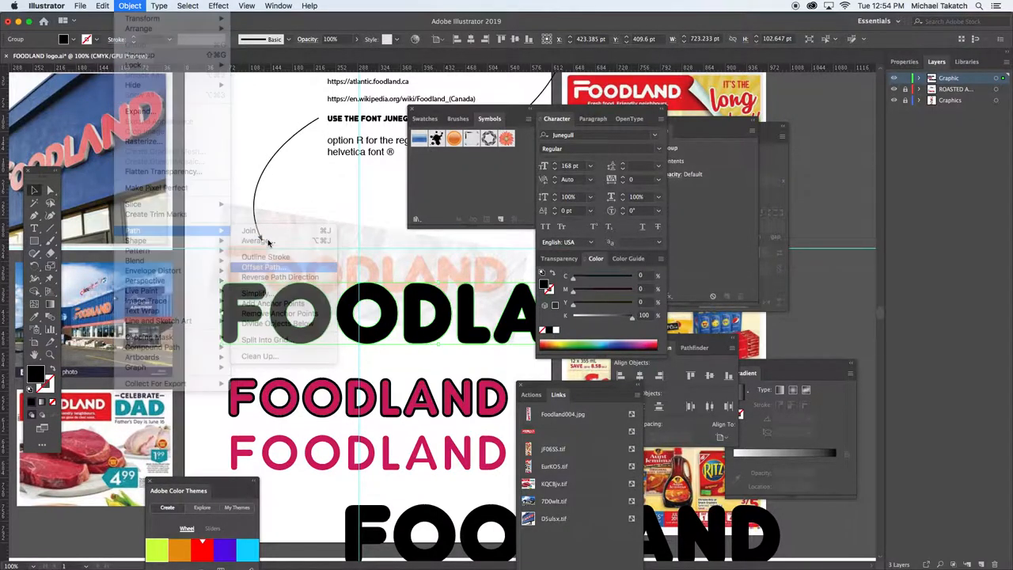
# Apply Offset Path with Preview on, changing the offset from 3 pt to -5 pt for an inset copy
pyautogui.click(263, 265)
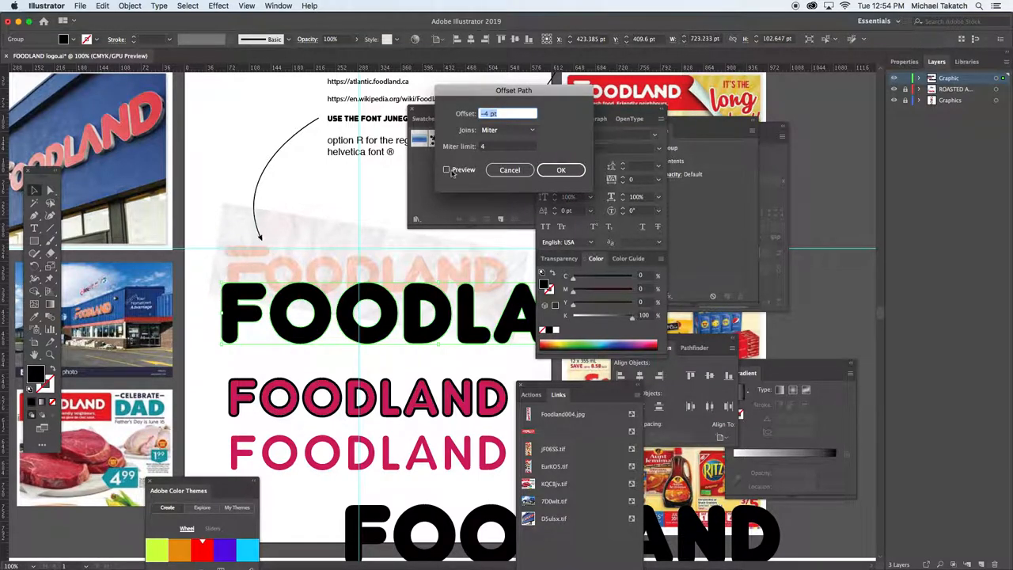
pyautogui.click(446, 169)
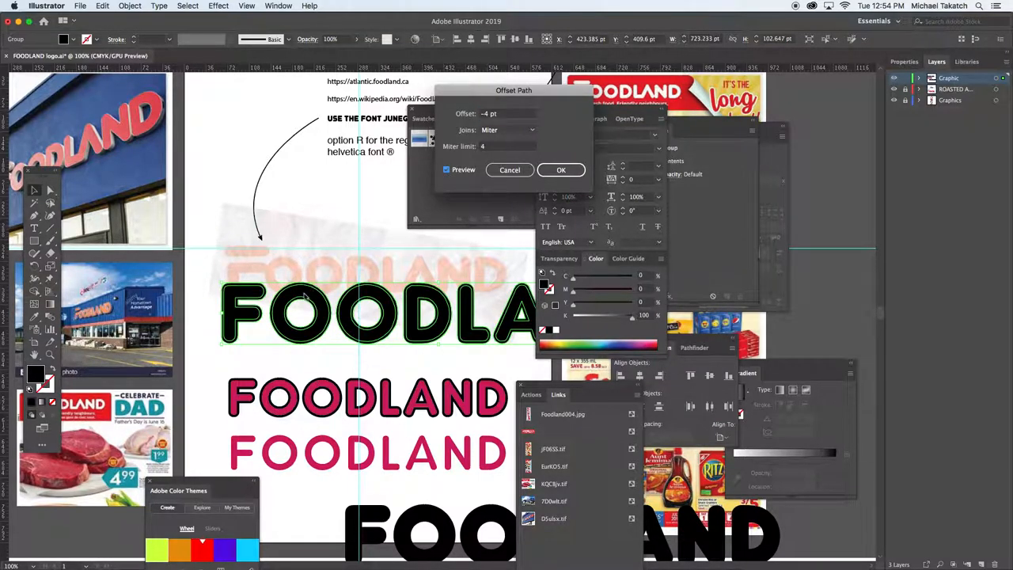
pyautogui.click(506, 114)
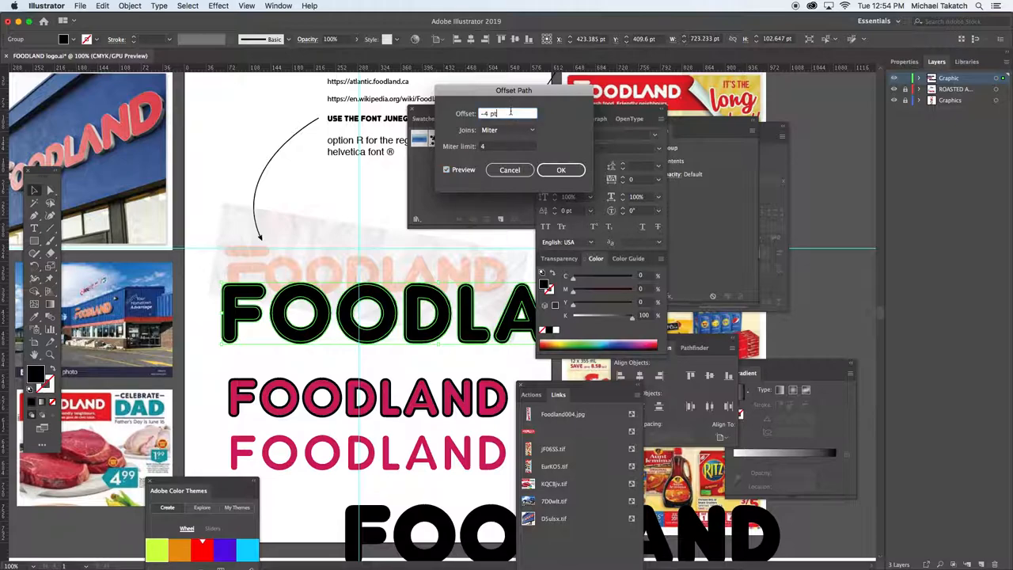
pyautogui.write('3 pt')
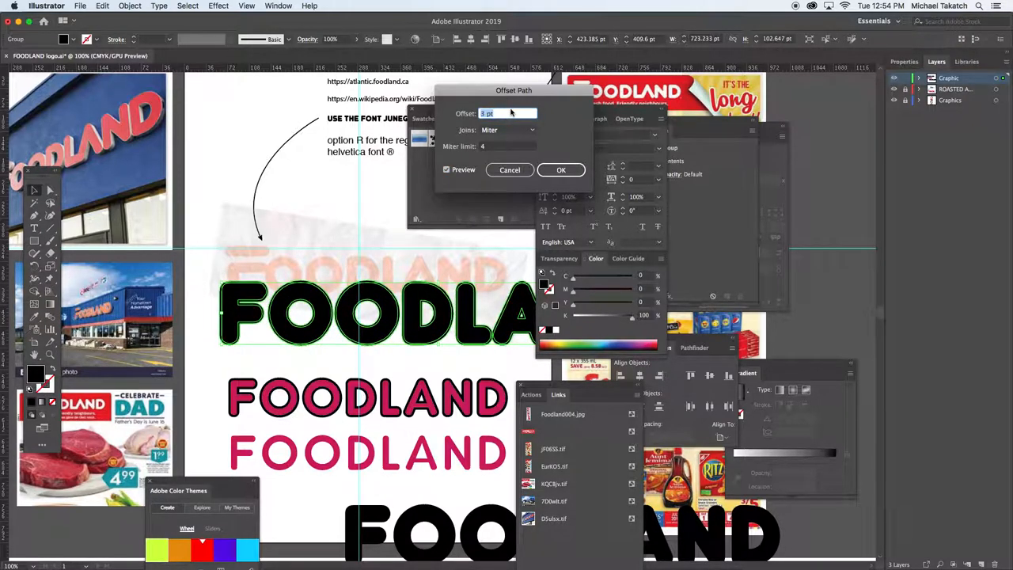
pyautogui.write('-5 pt')
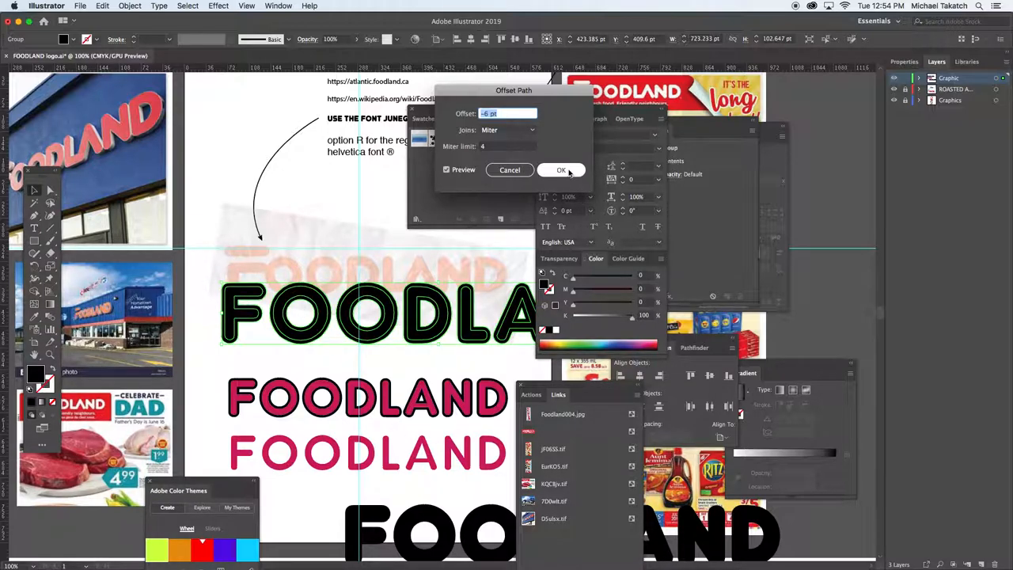
pyautogui.click(560, 170)
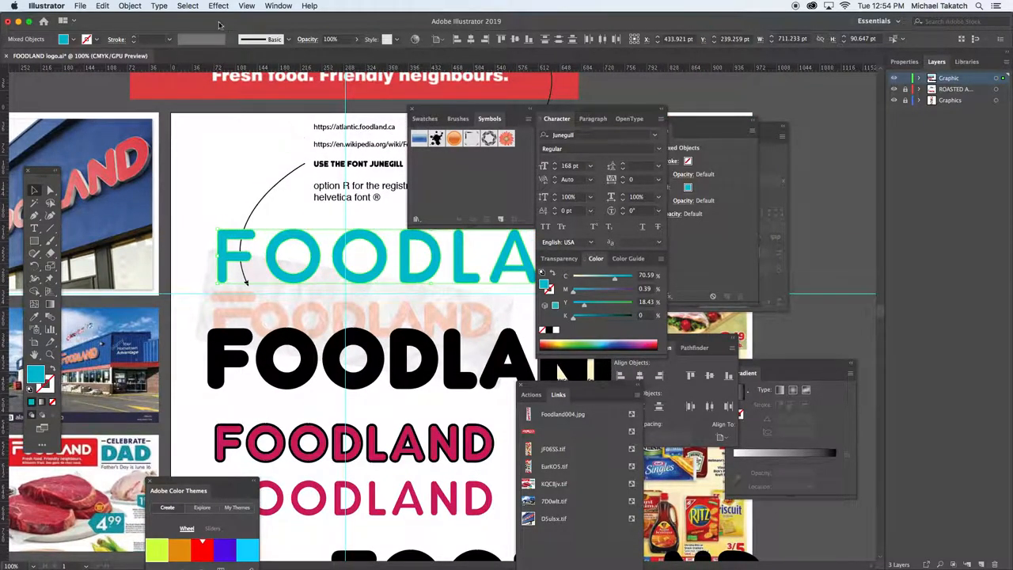
# Apply an Offset Path to the teal lettering, then select it for recolouring to magenta
pyautogui.click(130, 6)
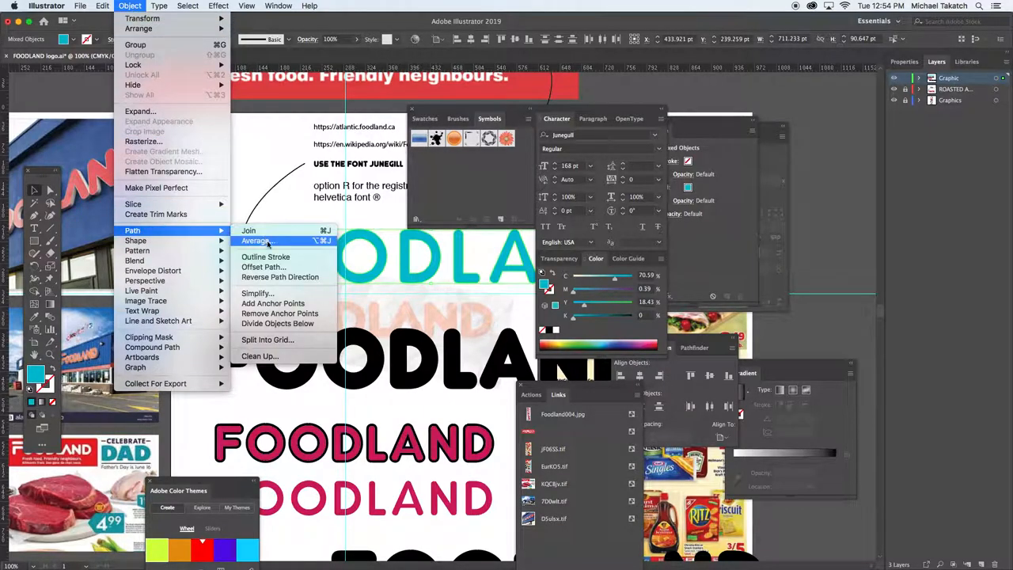
pyautogui.click(263, 265)
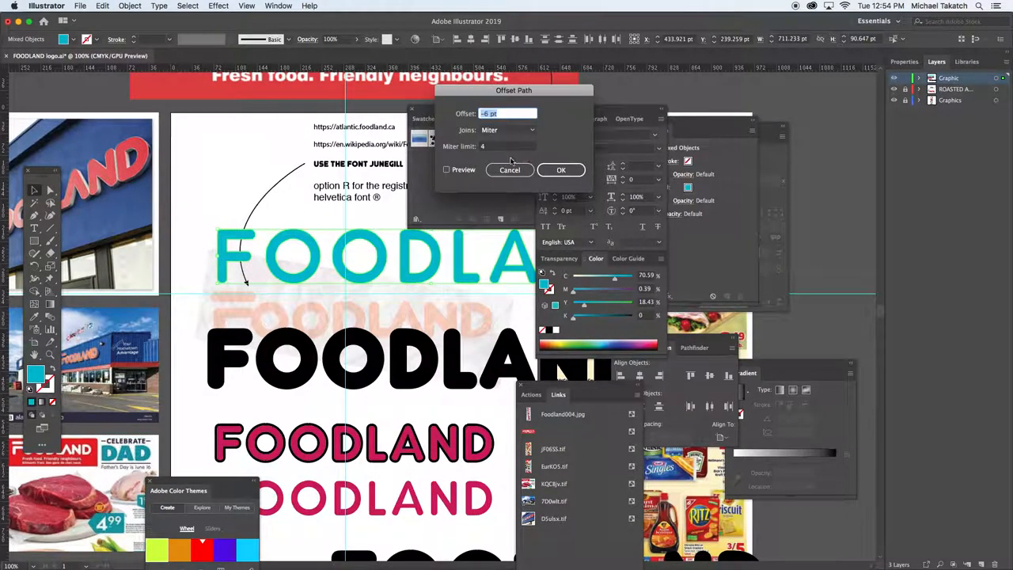
pyautogui.click(447, 170)
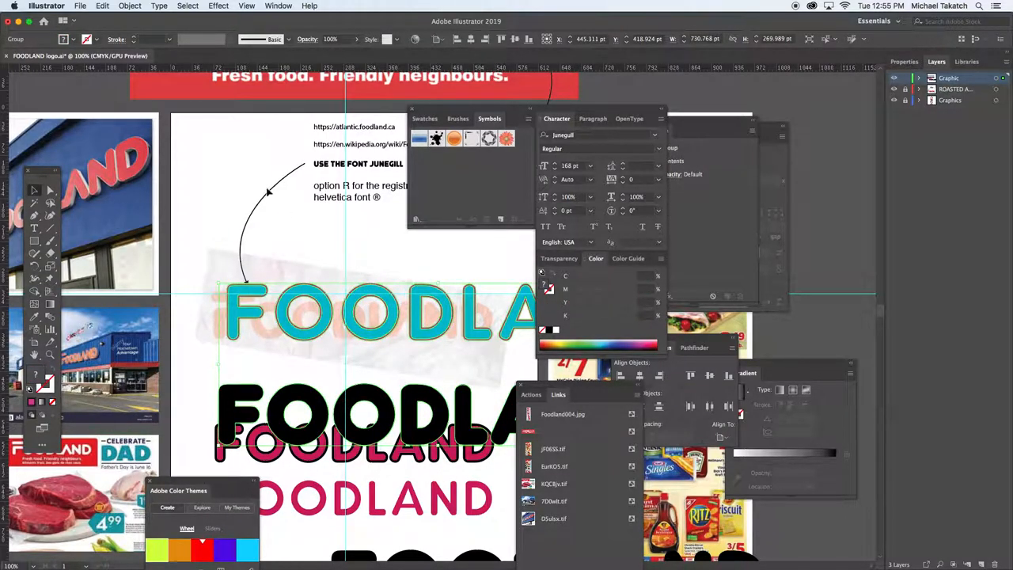
pyautogui.click(130, 6)
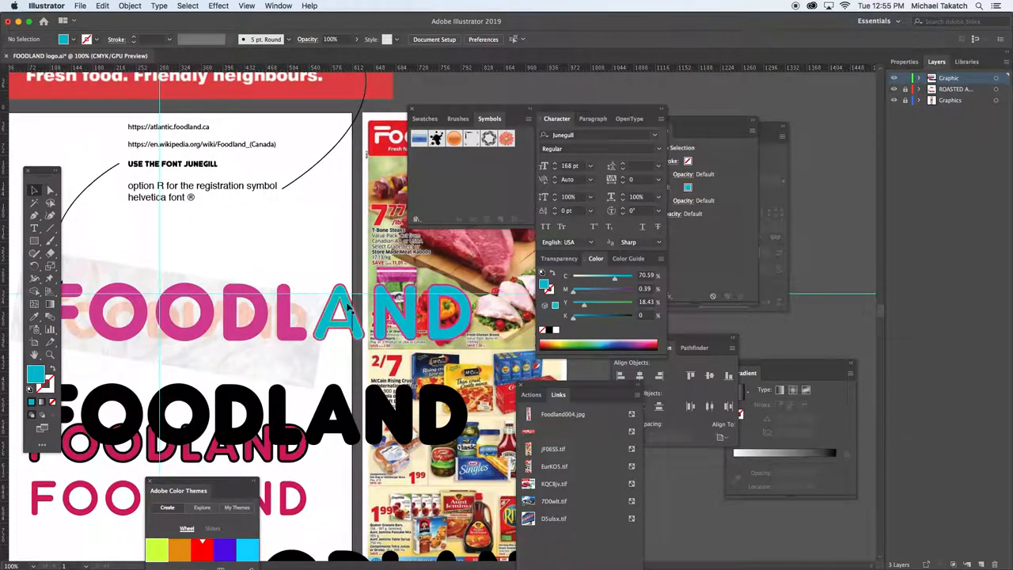
# Fill the last remaining teal letter with magenta so the whole wordmark is pink
pyautogui.click(336, 314)
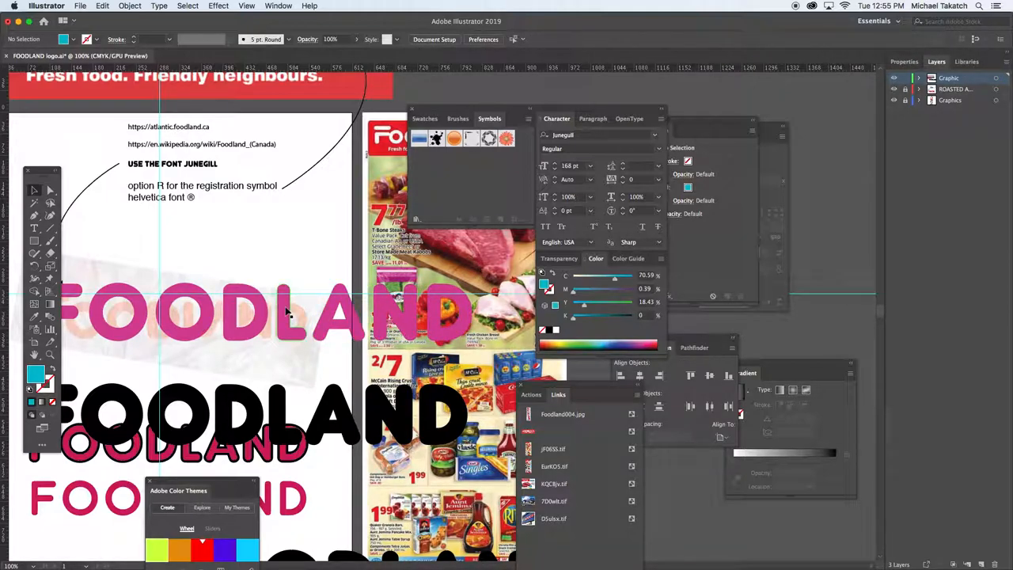
pyautogui.click(288, 313)
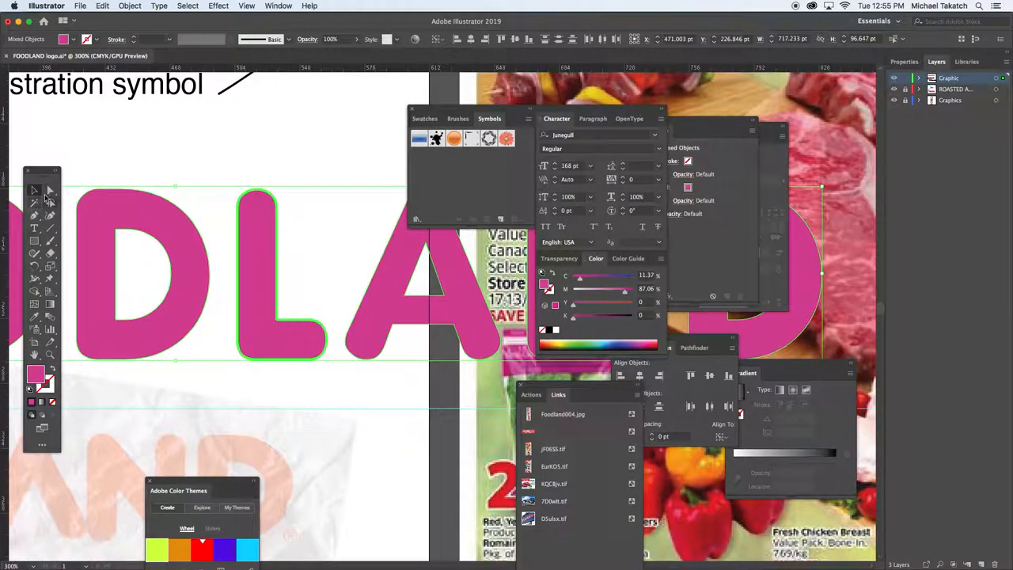
# Drag anchor points of the magenta letters so neighbouring shapes overlap and join
pyautogui.click(301, 310)
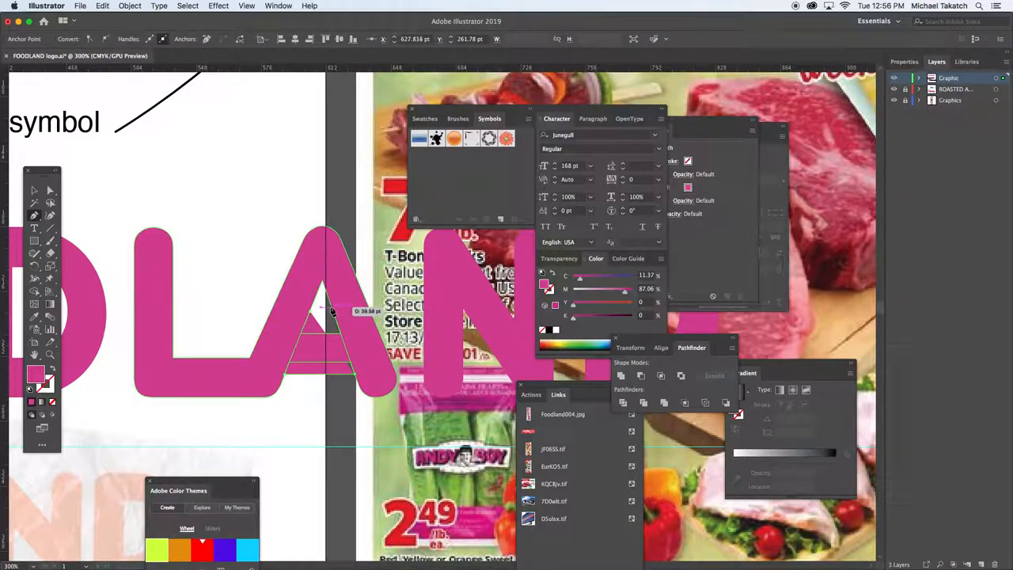
pyautogui.moveTo(333, 309); pyautogui.dragTo(314, 317)
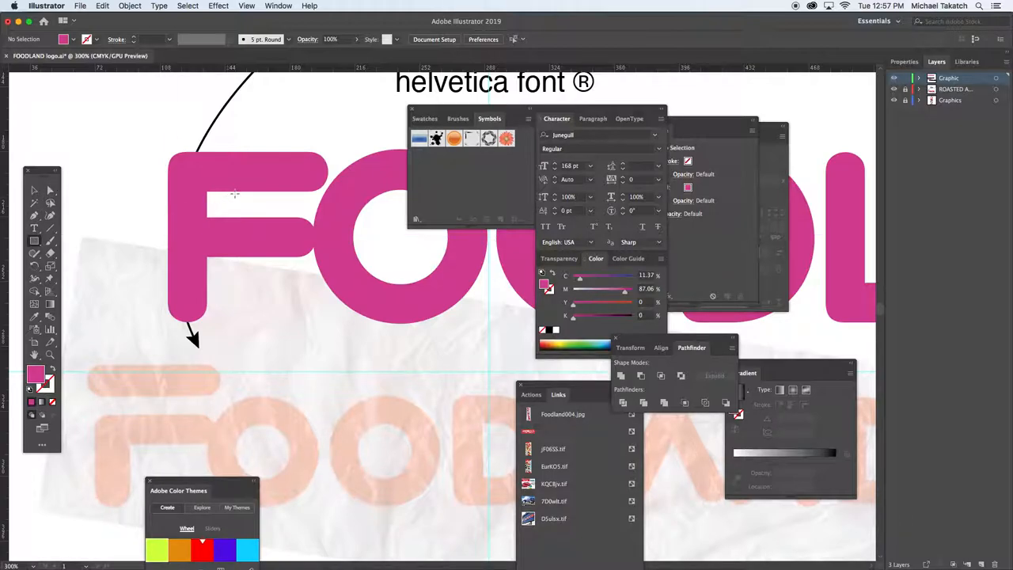
# Draw a magenta circle at the F's inner corner with the Ellipse tool
pyautogui.moveTo(235, 193); pyautogui.dragTo(140, 218)
pyautogui.write('90')
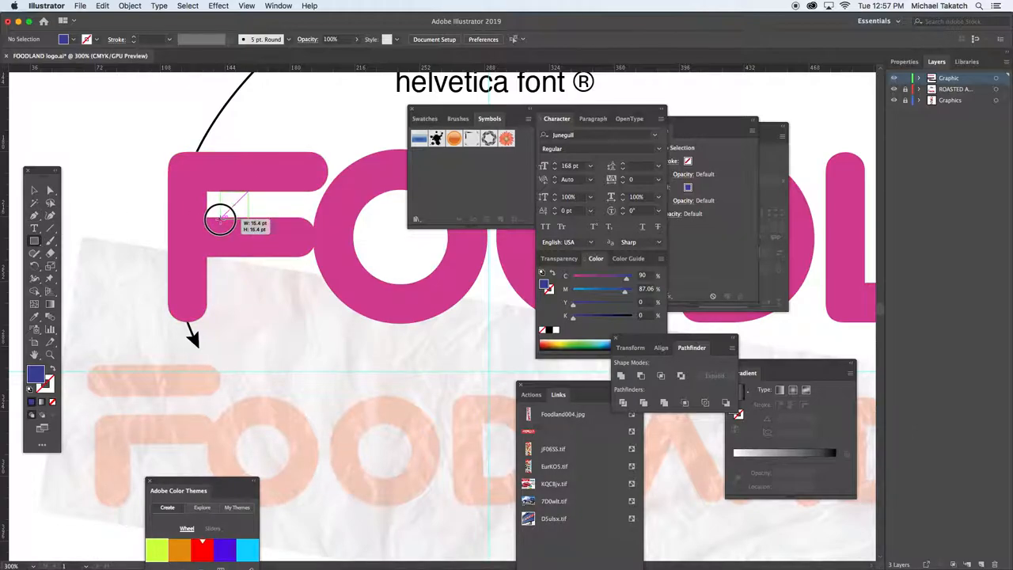
pyautogui.moveTo(221, 220); pyautogui.dragTo(144, 218)
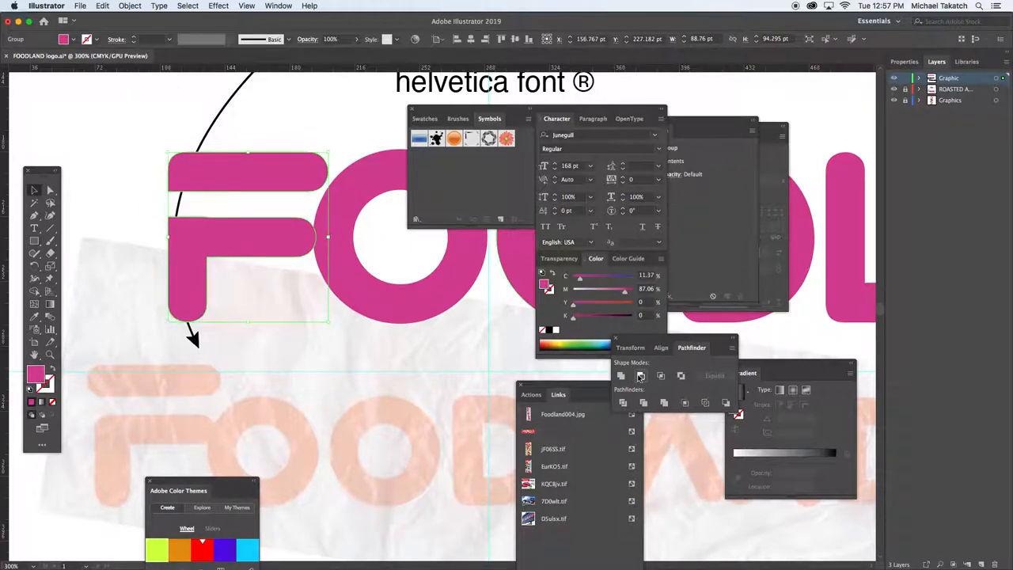
# Round the corners of the F's top bar and adjust its points and inner circle
pyautogui.click(244, 228)
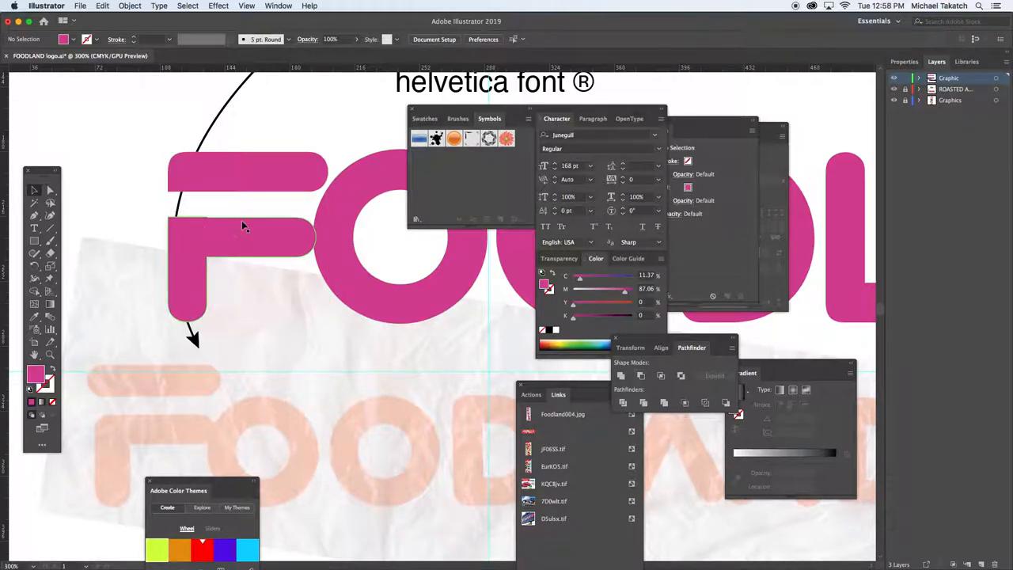
pyautogui.click(245, 238)
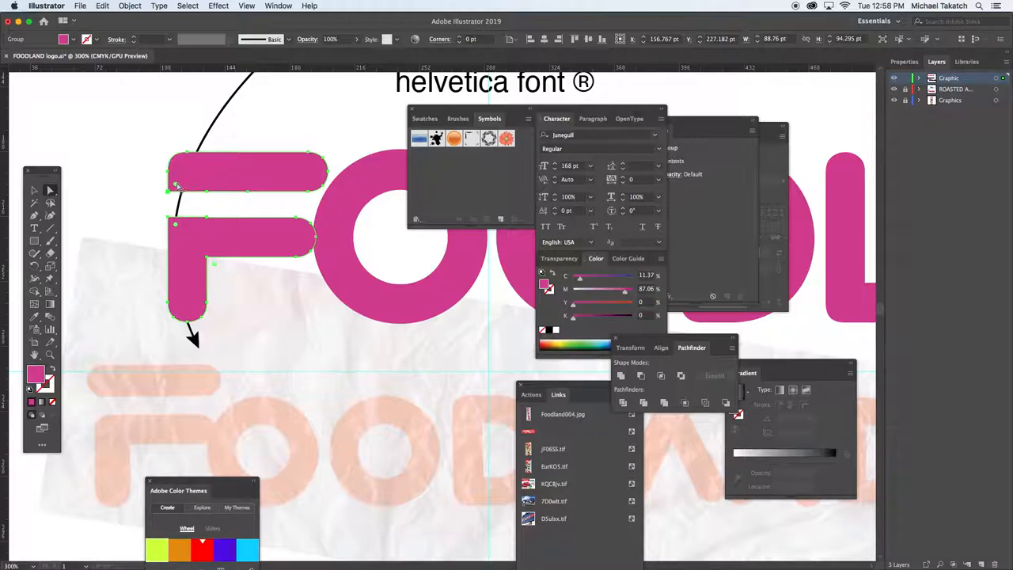
pyautogui.moveTo(177, 188); pyautogui.dragTo(190, 175)
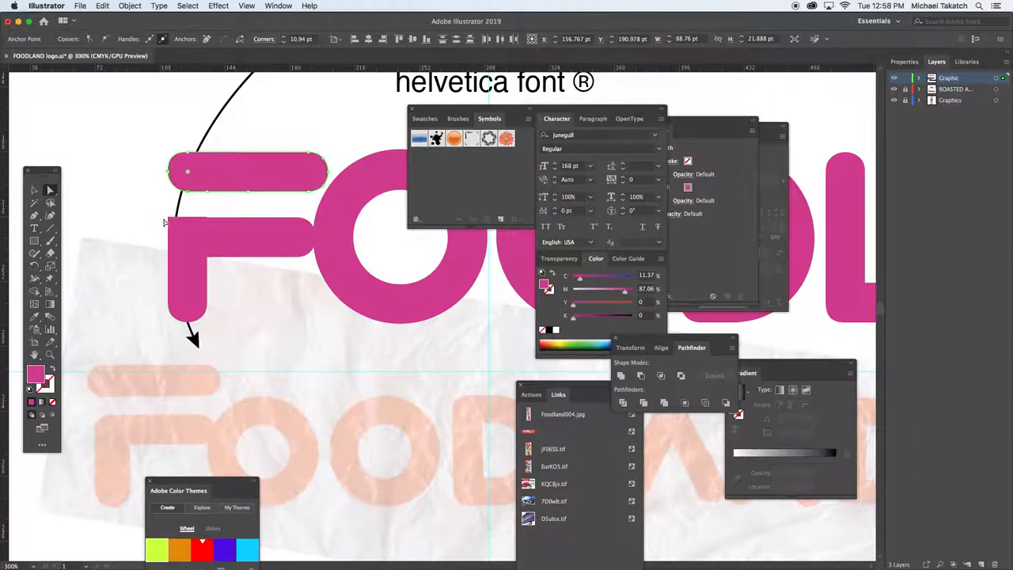
pyautogui.click(34, 215)
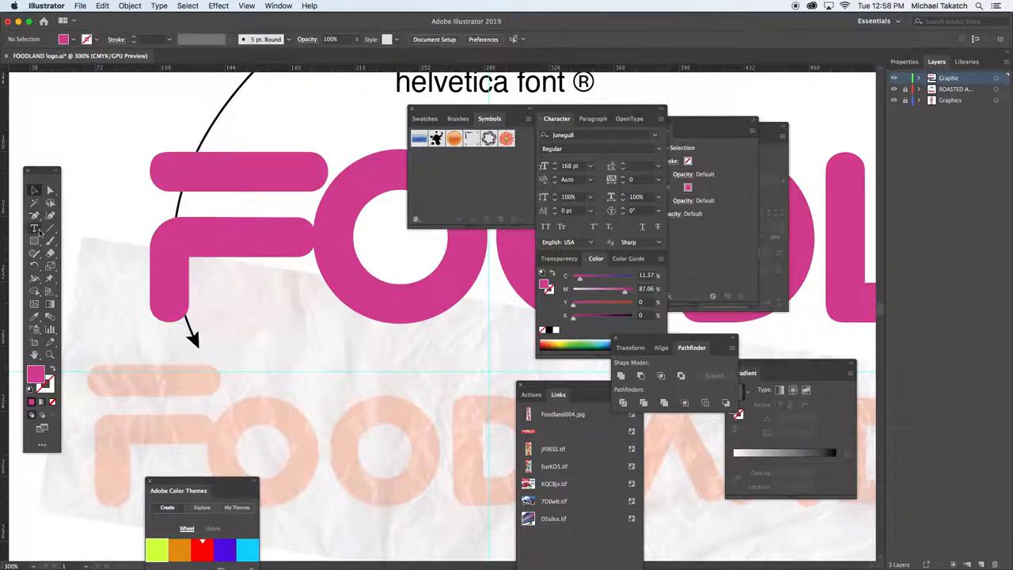
pyautogui.moveTo(35, 228)
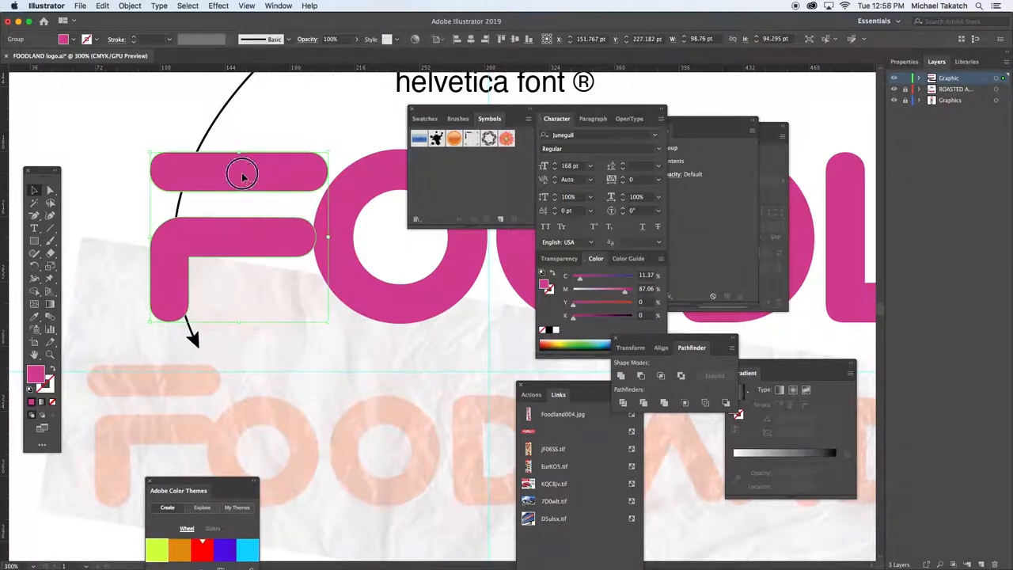
pyautogui.doubleClick(237, 171)
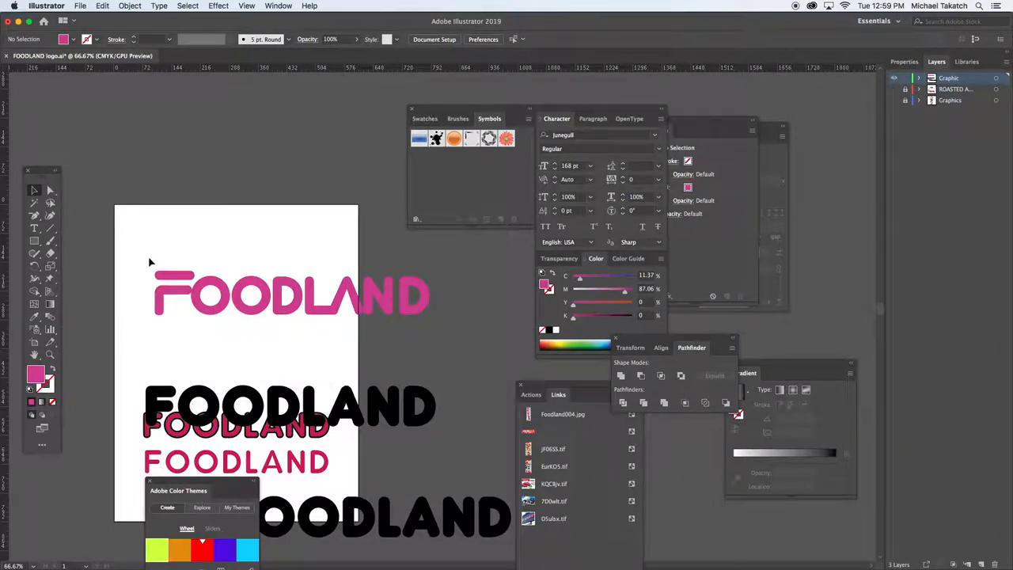
# Select the whole FOODLAND wordmark so its fill can be changed to red
pyautogui.click(293, 295)
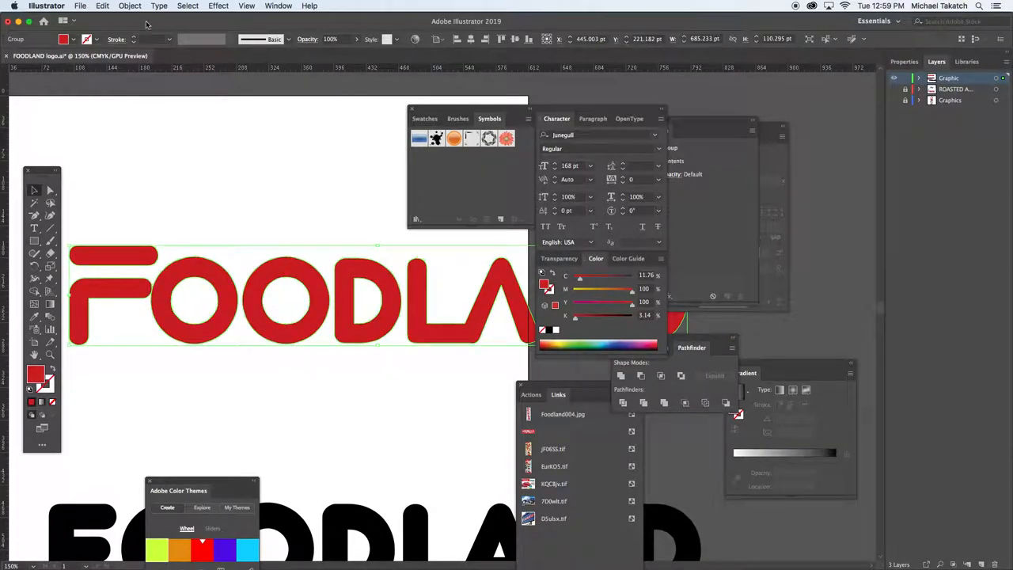
# Apply Offset Path with Preview to the red letters and dismiss the grouping warning
pyautogui.click(129, 7)
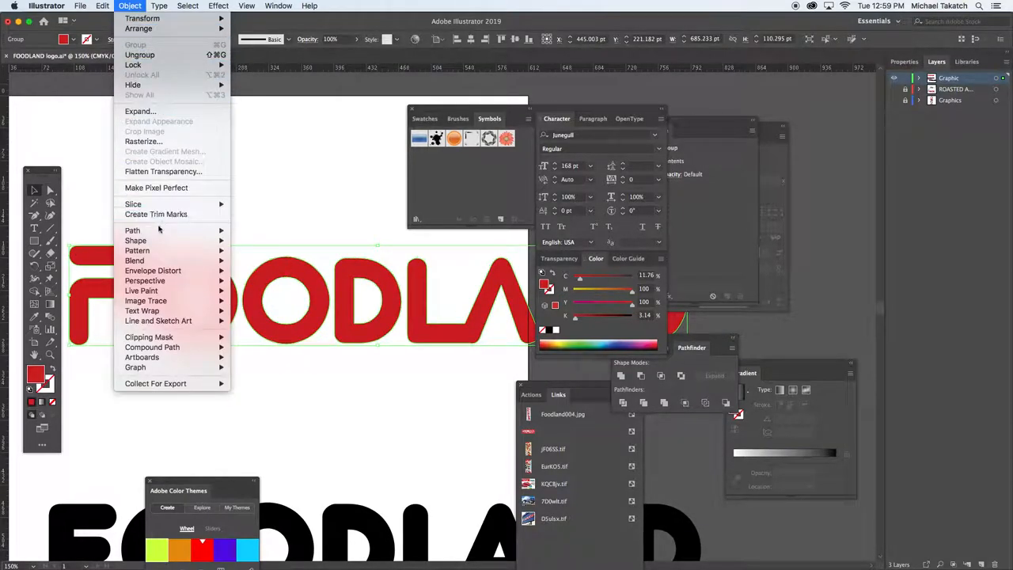
pyautogui.moveTo(133, 229)
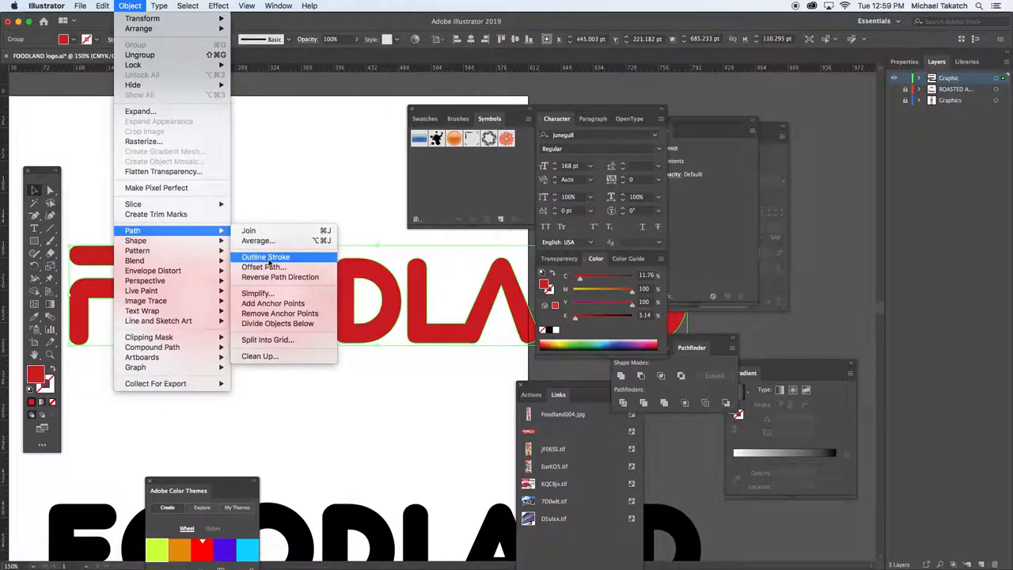
pyautogui.click(263, 266)
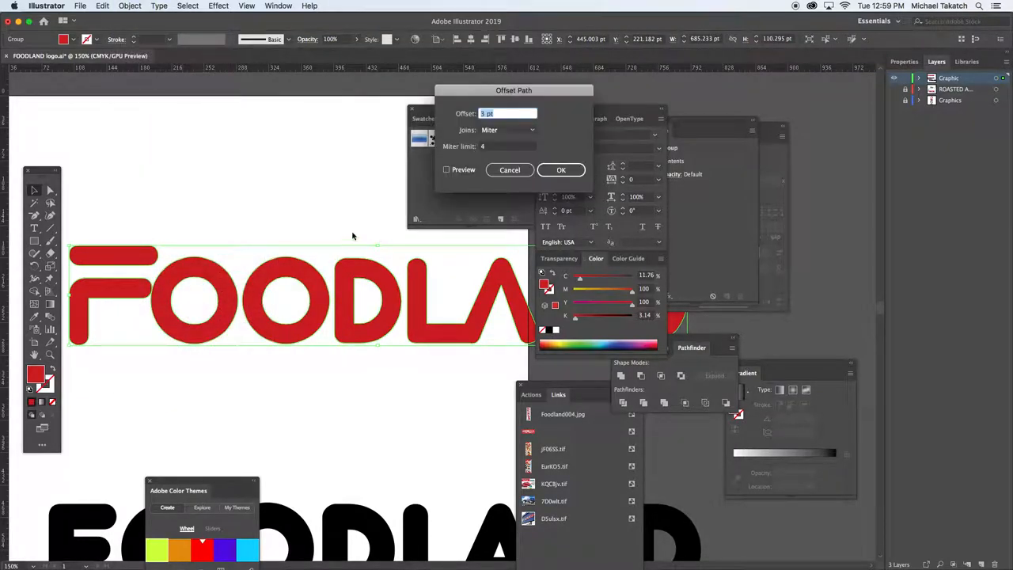
pyautogui.click(446, 169)
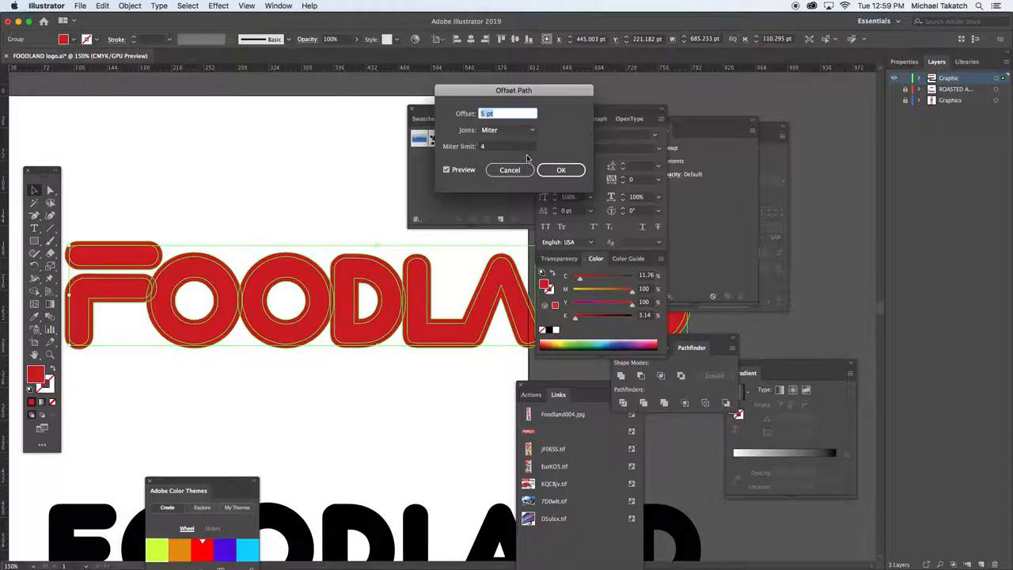
pyautogui.click(560, 170)
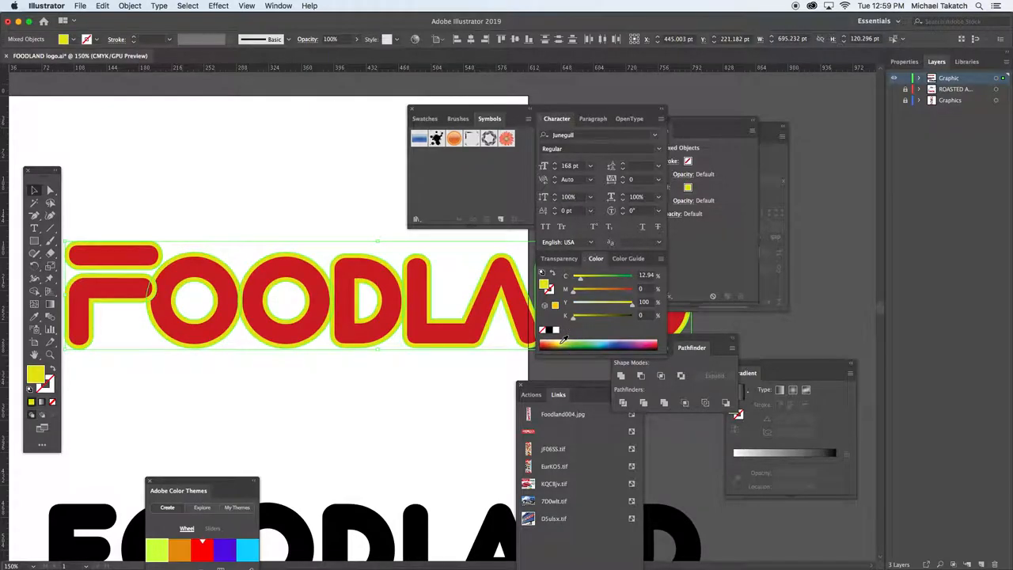
pyautogui.moveTo(35, 190)
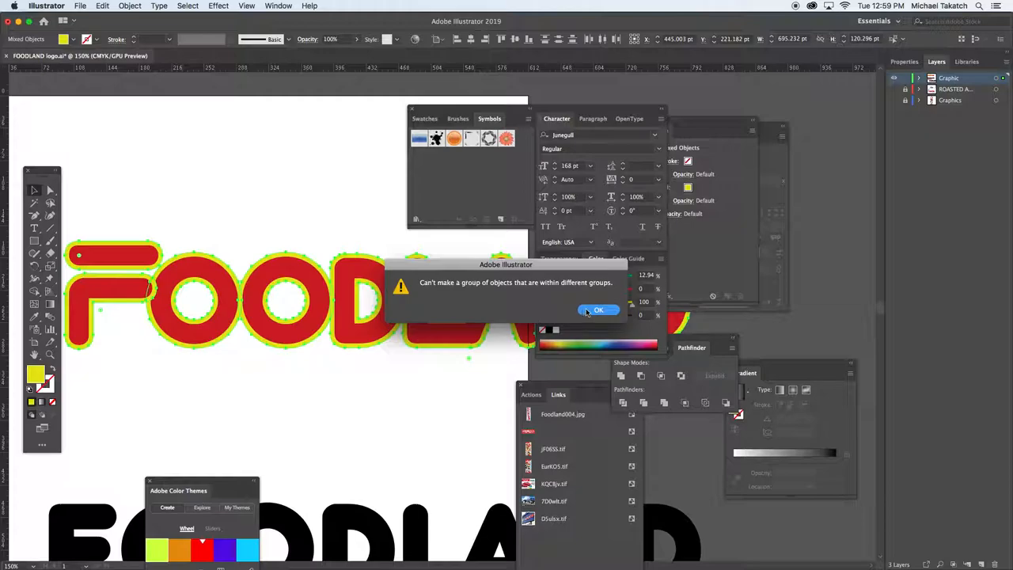
pyautogui.click(598, 309)
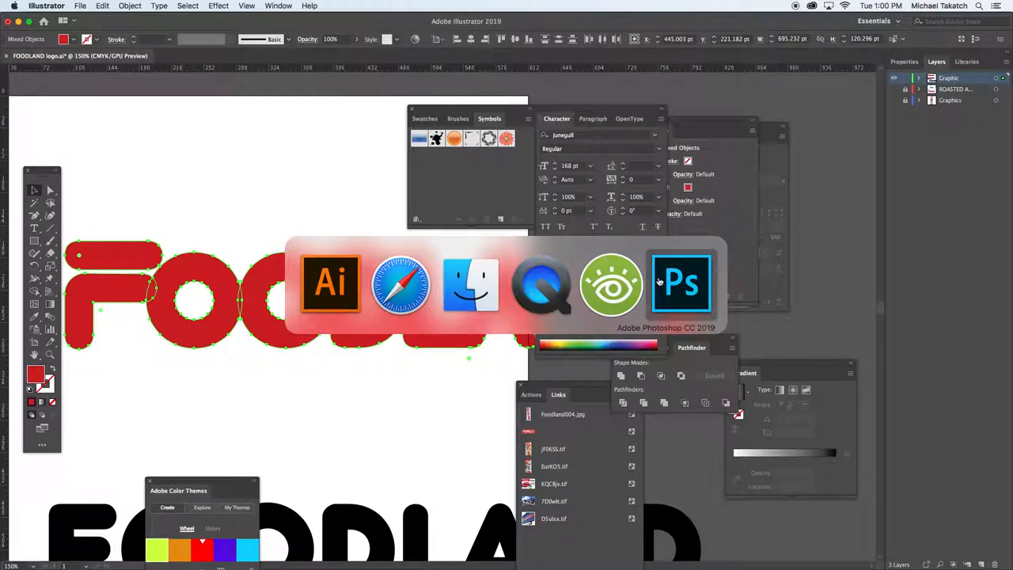
# Paste the copied FOODLAND artwork into the blank Photoshop document as pixels on a new layer
pyautogui.click(681, 283)
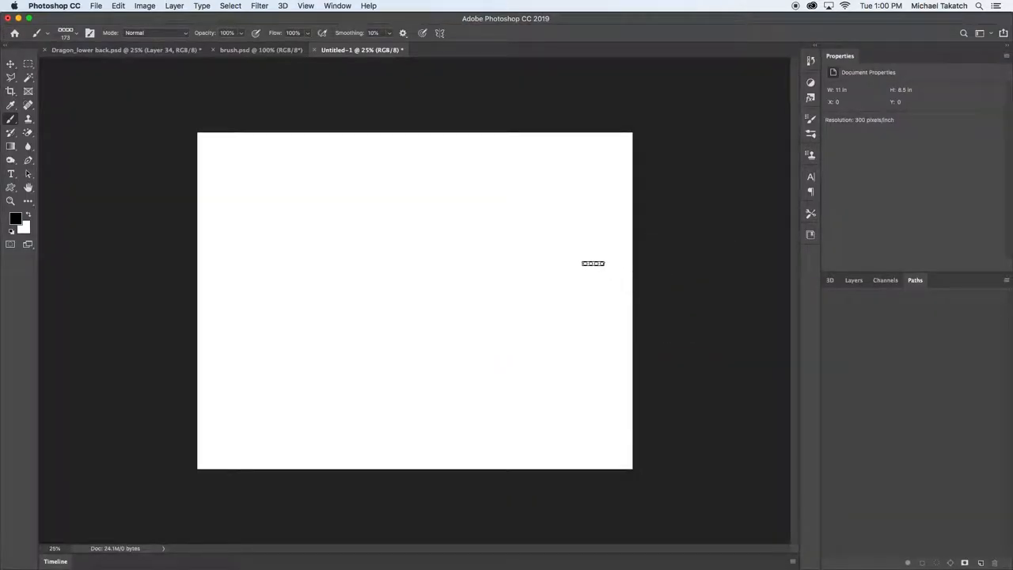
pyautogui.click(12, 65)
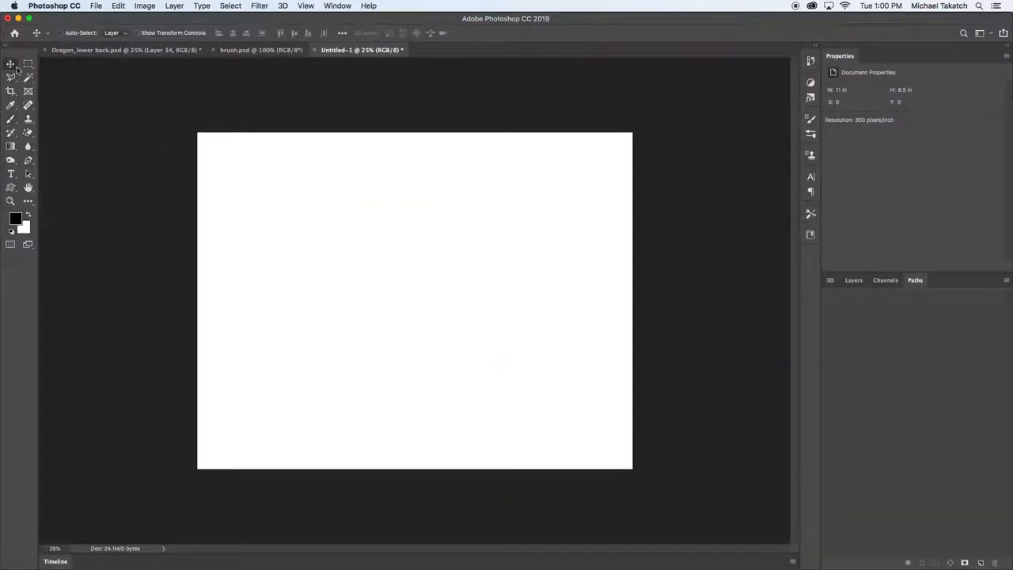
pyautogui.click(853, 278)
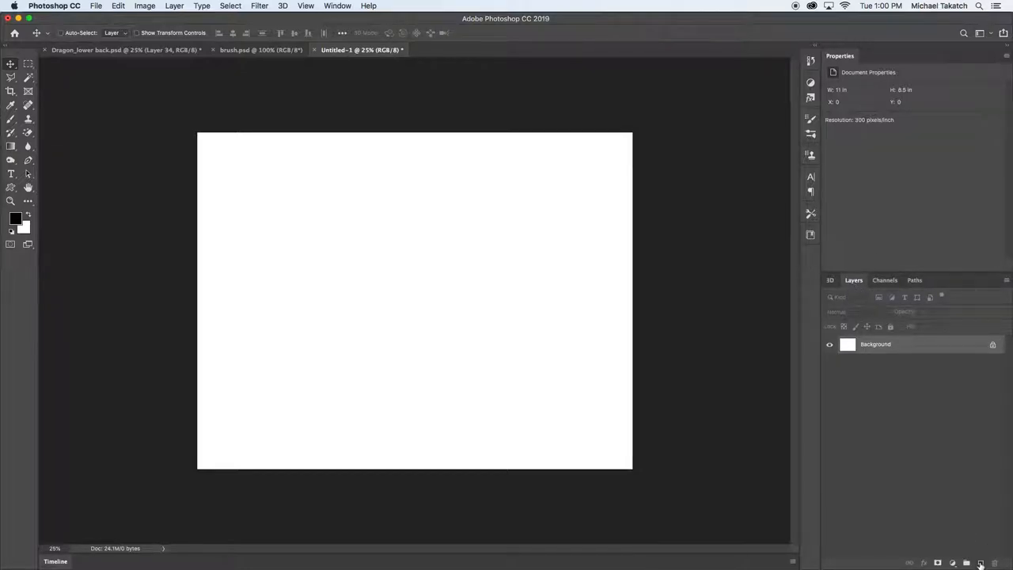
pyautogui.press('cmd+v')
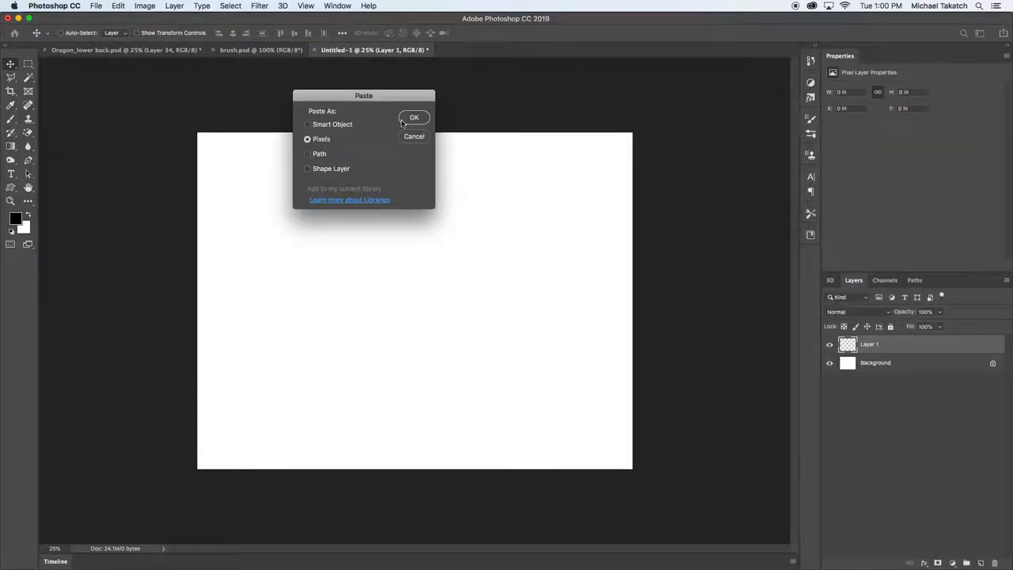
pyautogui.click(415, 117)
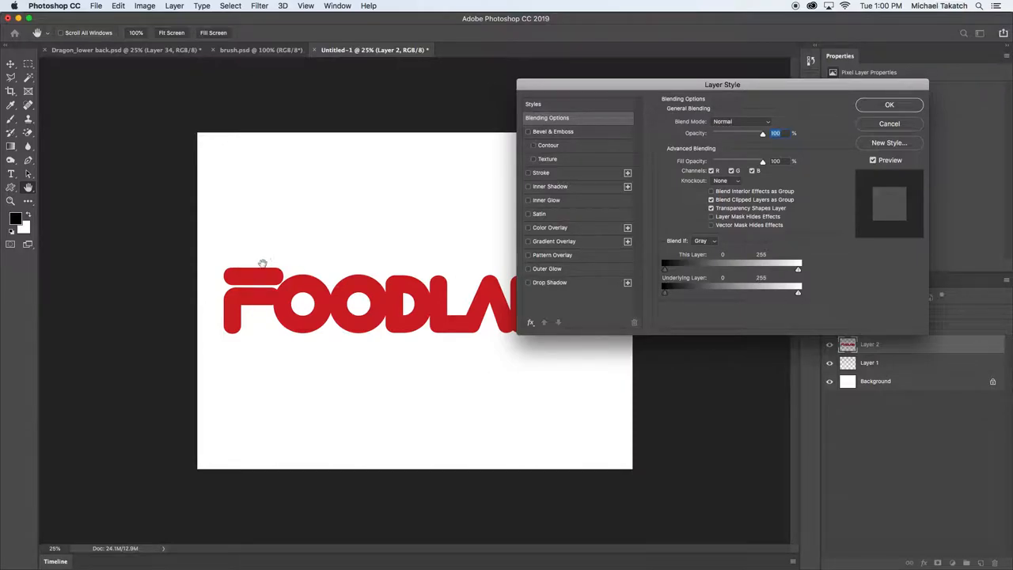
# Enable Bevel & Emboss and Drop Shadow on the FOODLAND layer and apply them
pyautogui.click(552, 132)
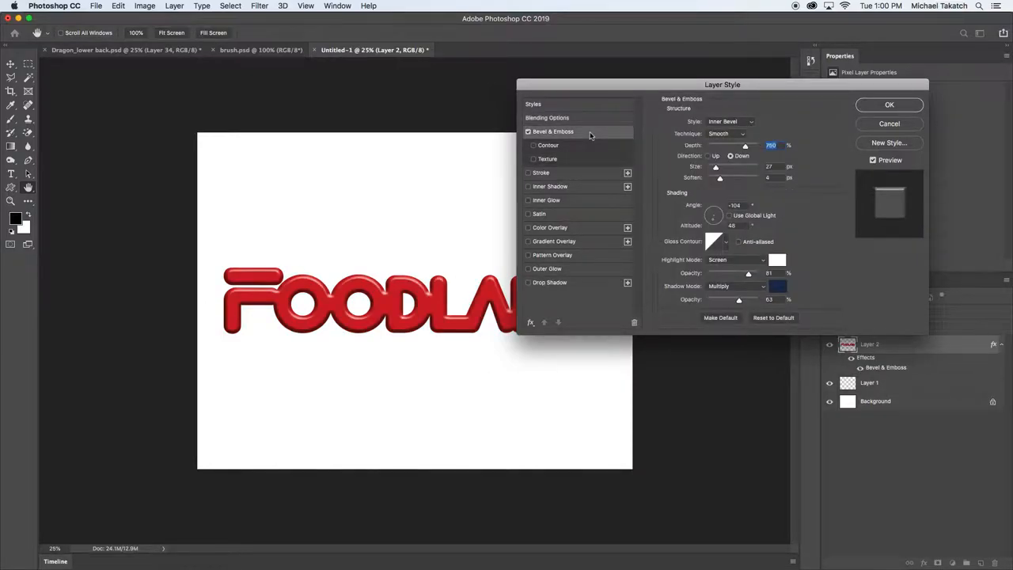
pyautogui.click(549, 282)
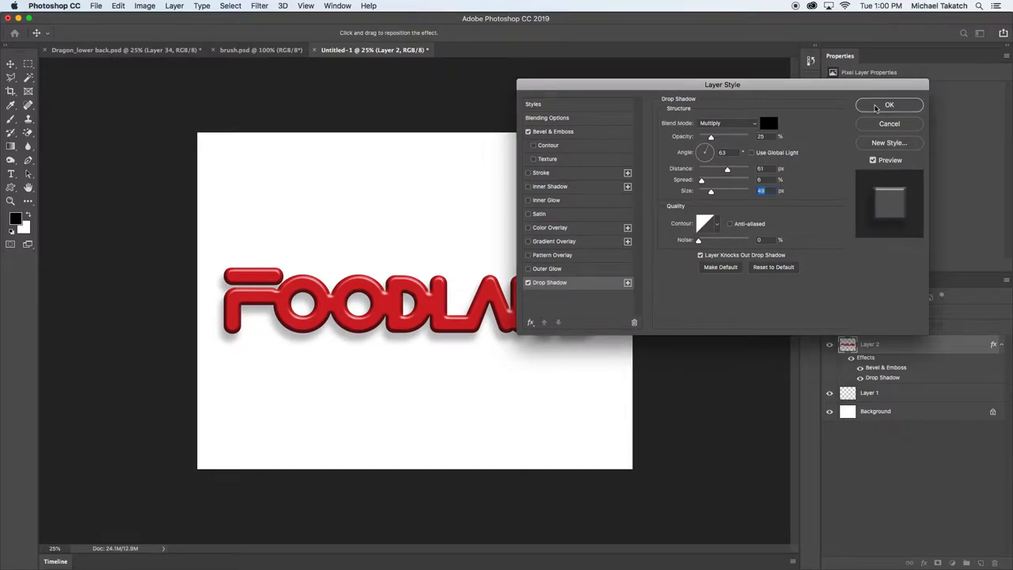
pyautogui.click(889, 104)
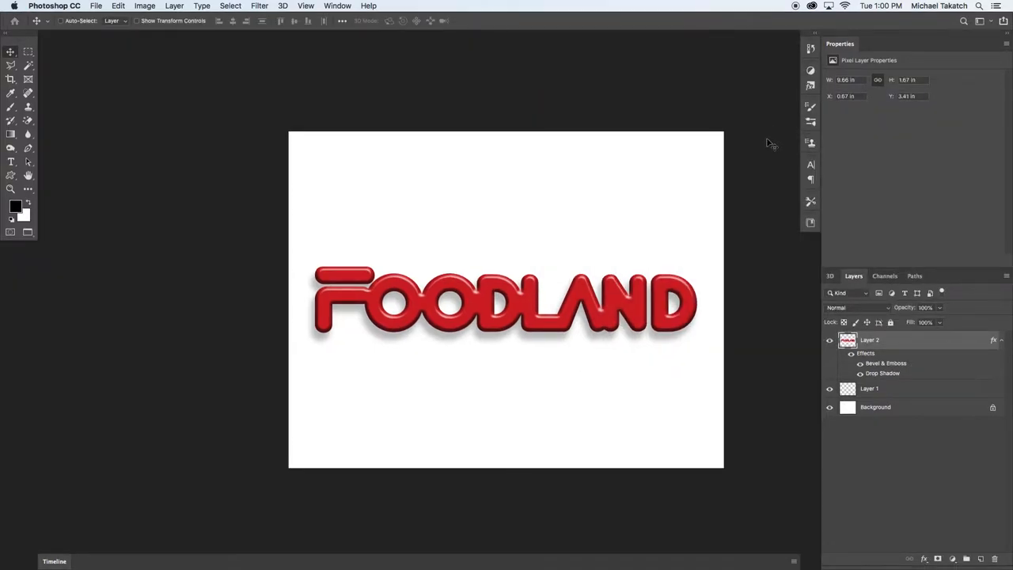